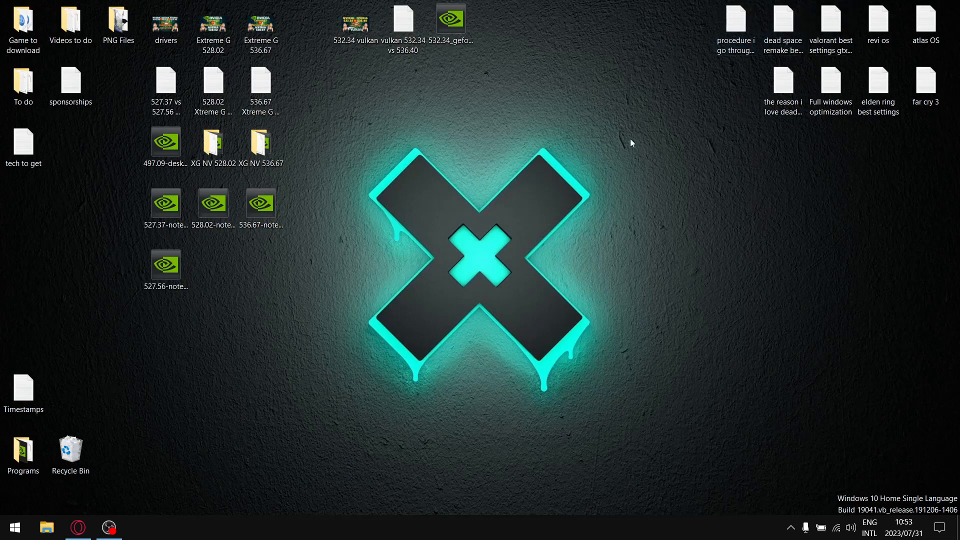
{"action": "mouse_move", "coordinate": [340, 65]}
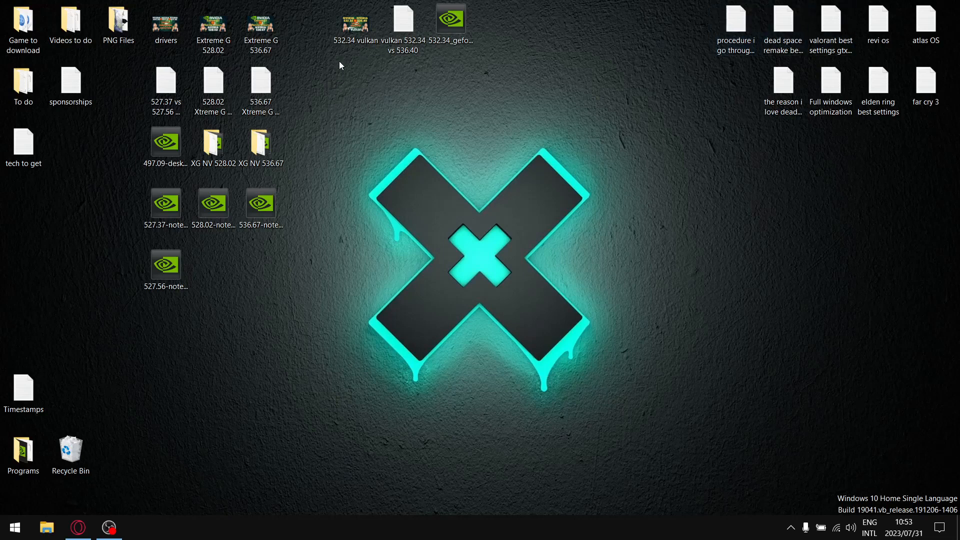
Bring up Opera showing the Laptop Tweaking Tips YouTube channel page.
{"action": "left_click", "coordinate": [356, 25]}
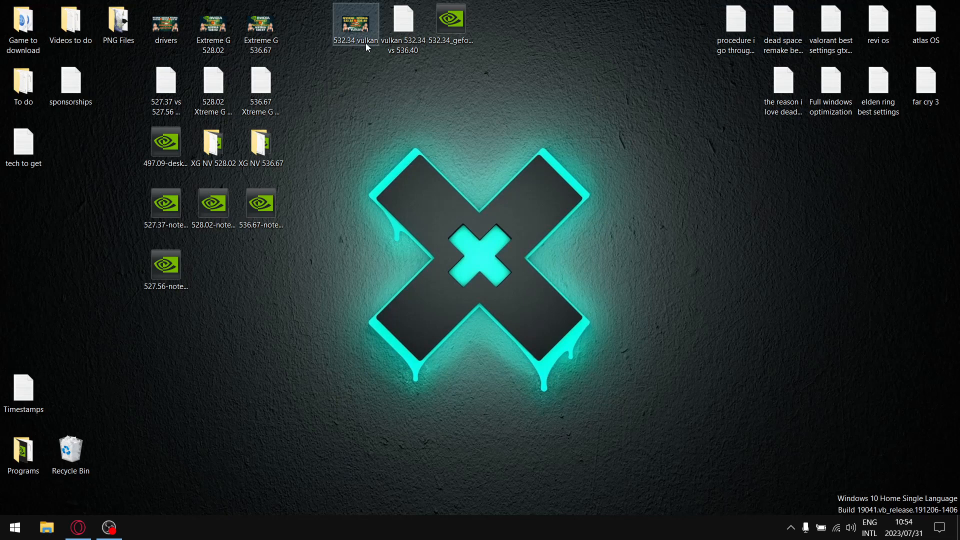
{"action": "left_click", "coordinate": [450, 19]}
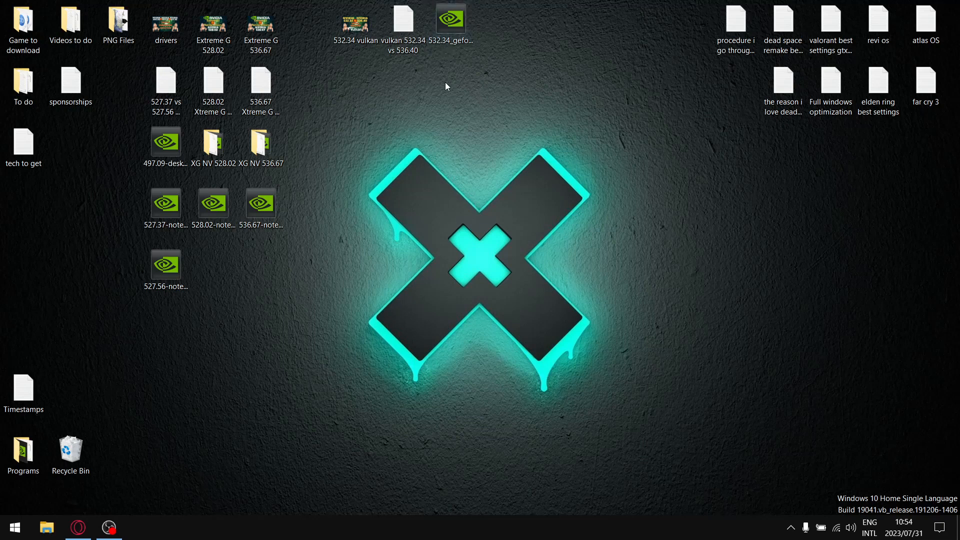
{"action": "mouse_move", "coordinate": [381, 101]}
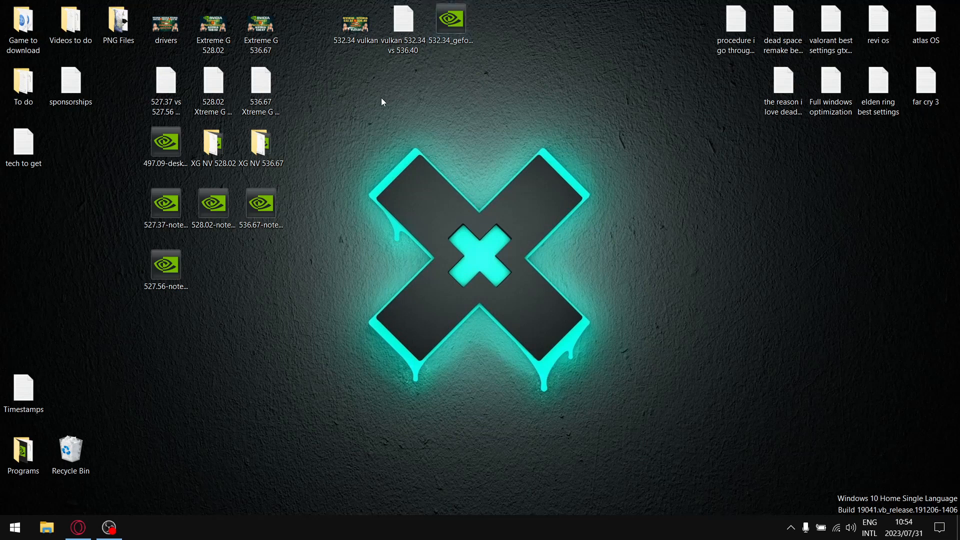
{"action": "mouse_move", "coordinate": [354, 57]}
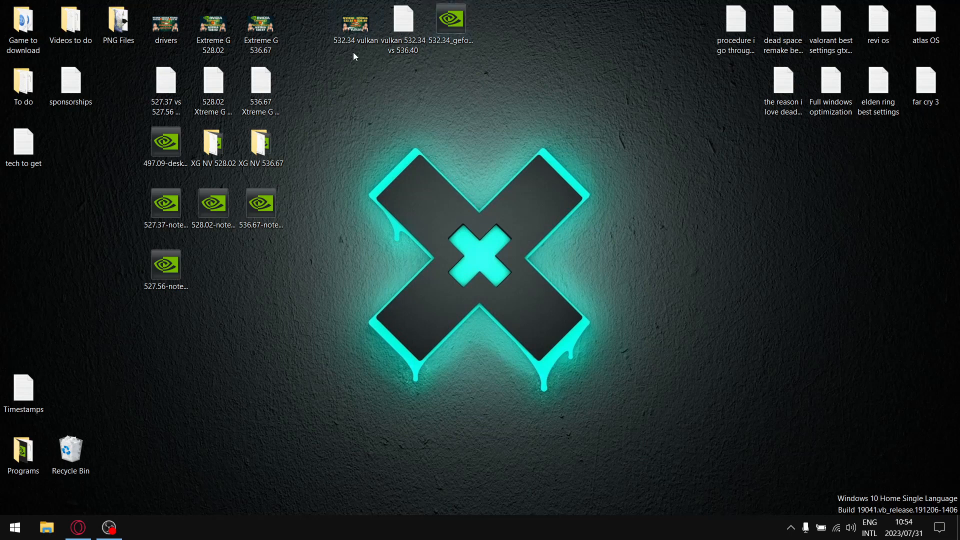
{"action": "mouse_move", "coordinate": [343, 55]}
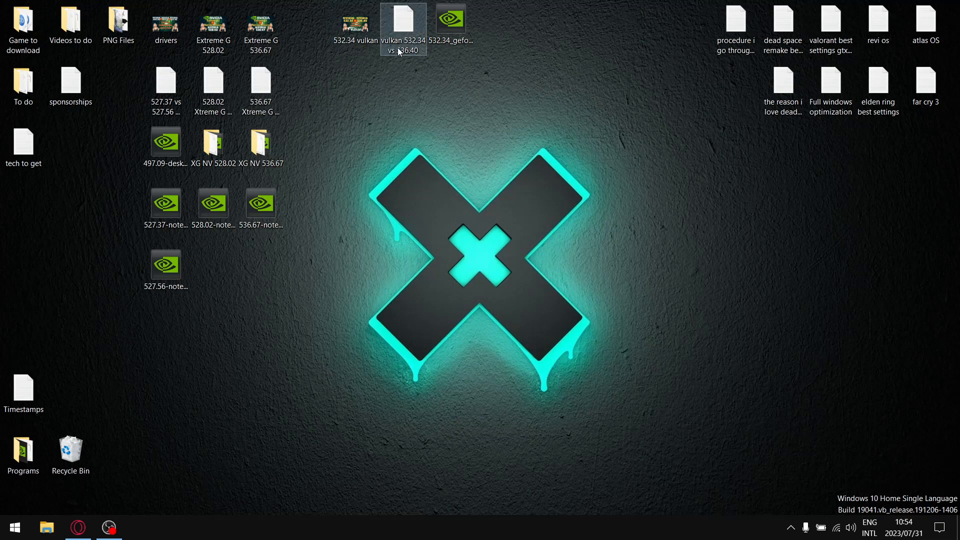
{"action": "mouse_move", "coordinate": [419, 42]}
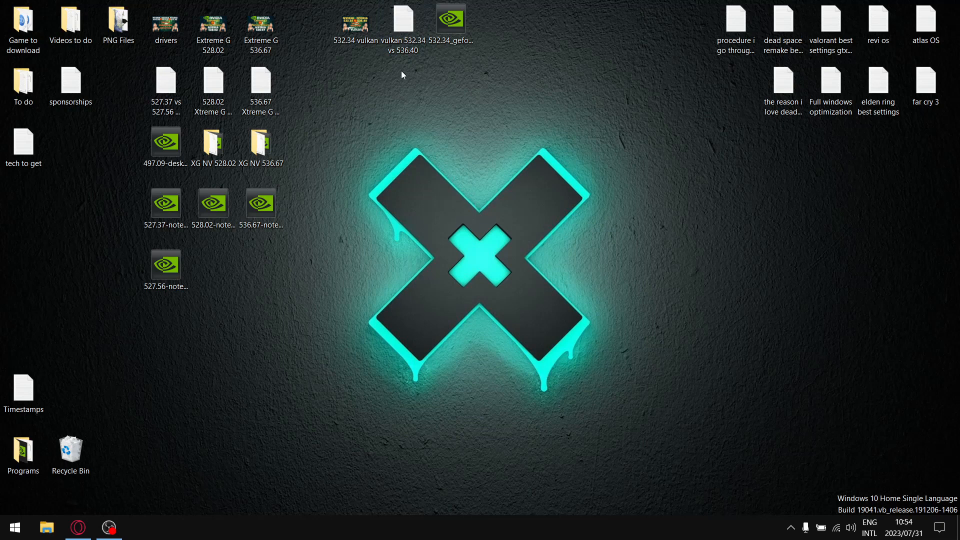
{"action": "left_click", "coordinate": [77, 527]}
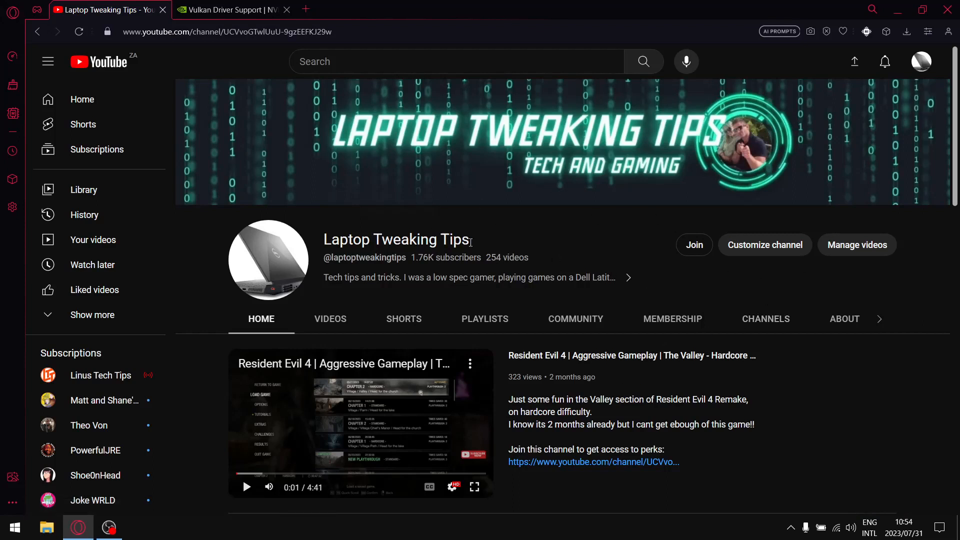
{"action": "mouse_move", "coordinate": [916, 256]}
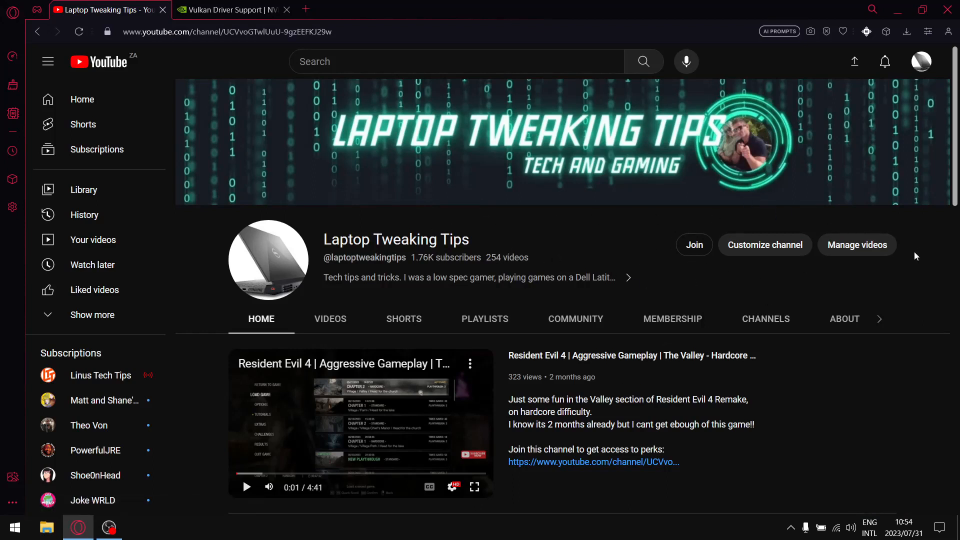
{"action": "mouse_move", "coordinate": [933, 231]}
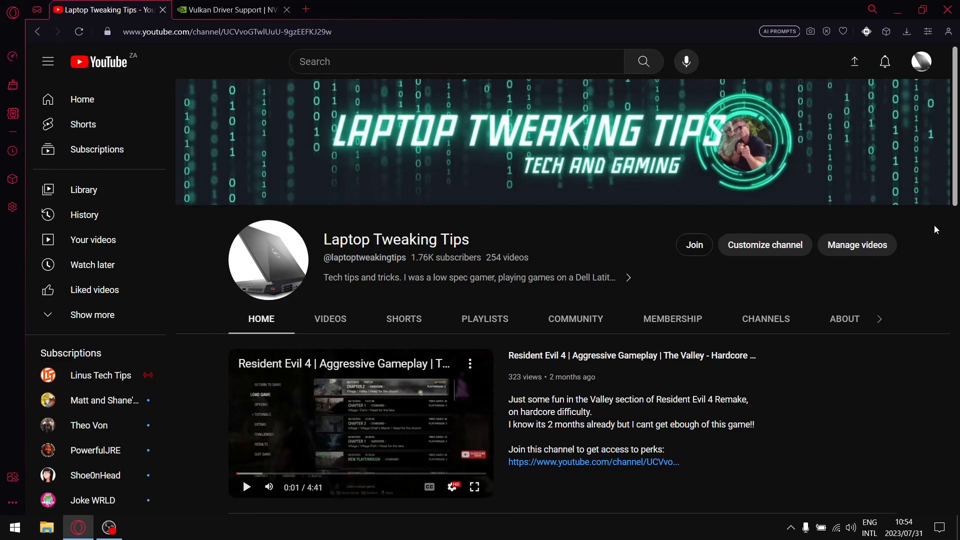
{"action": "mouse_move", "coordinate": [939, 239]}
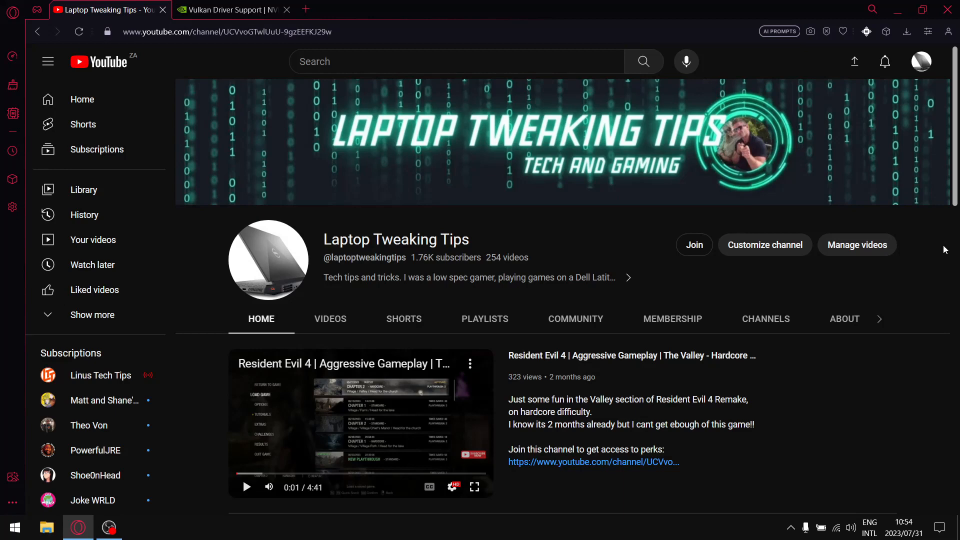
{"action": "mouse_move", "coordinate": [478, 270]}
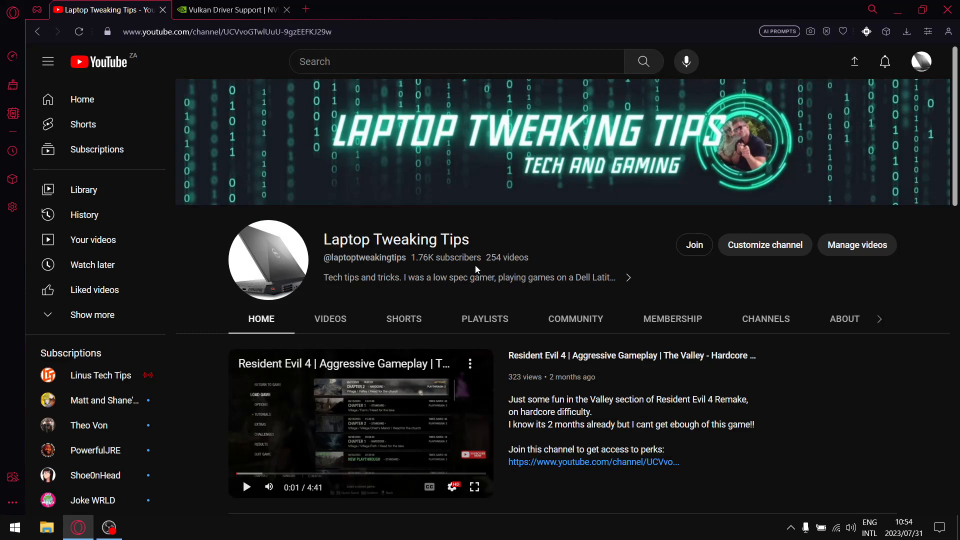
{"action": "mouse_move", "coordinate": [609, 243]}
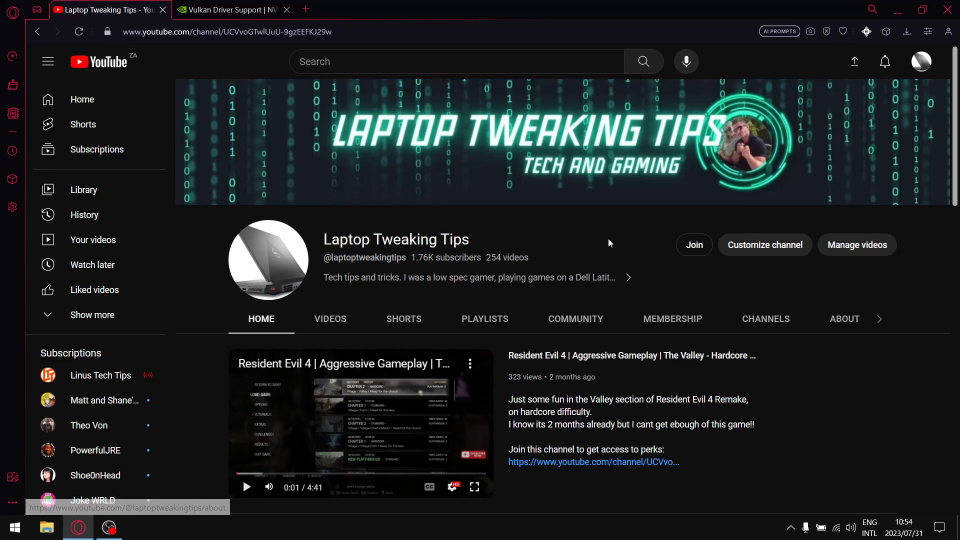
{"action": "mouse_move", "coordinate": [940, 264]}
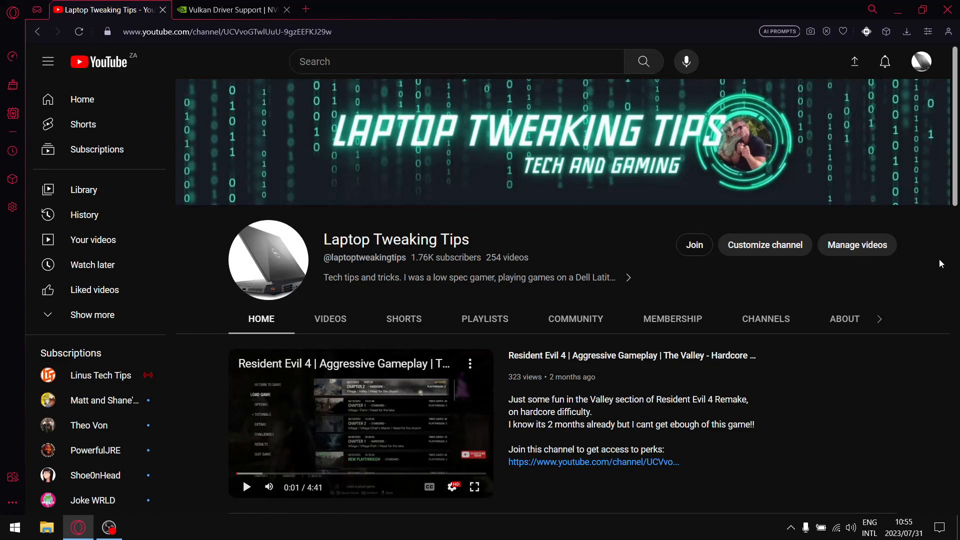
{"action": "mouse_move", "coordinate": [944, 250]}
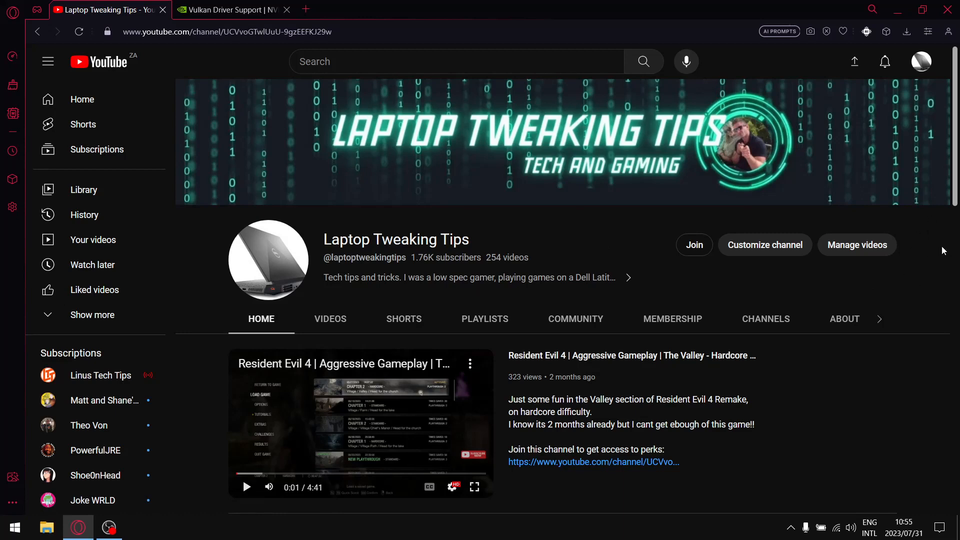
{"action": "mouse_move", "coordinate": [229, 10]}
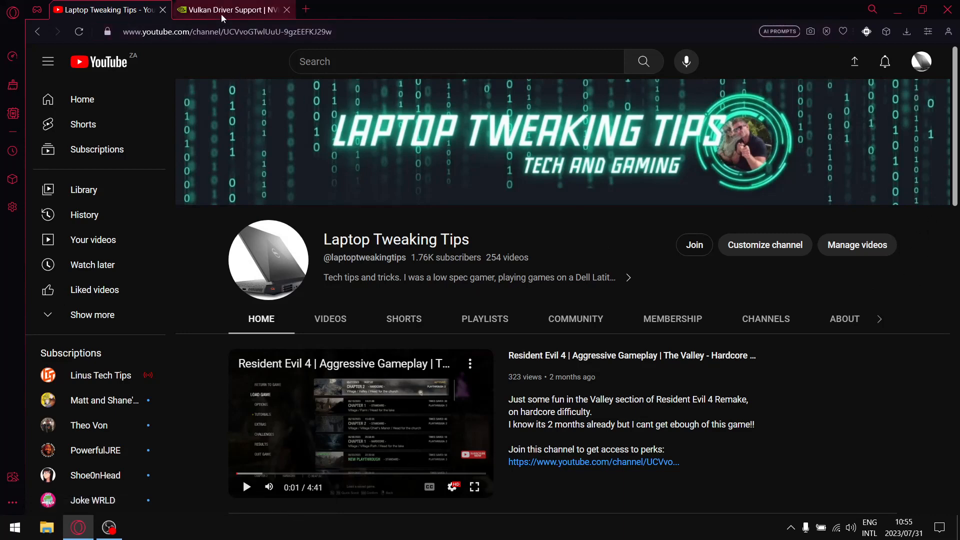
Switch to the NVIDIA Vulkan Driver Support tab and browse its driver download links.
{"action": "left_click", "coordinate": [230, 10]}
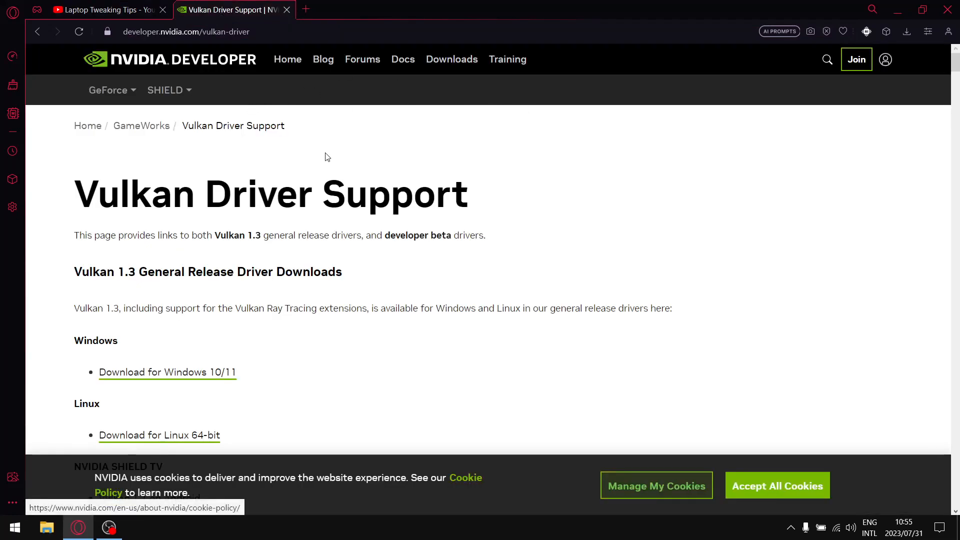
{"action": "mouse_move", "coordinate": [374, 276]}
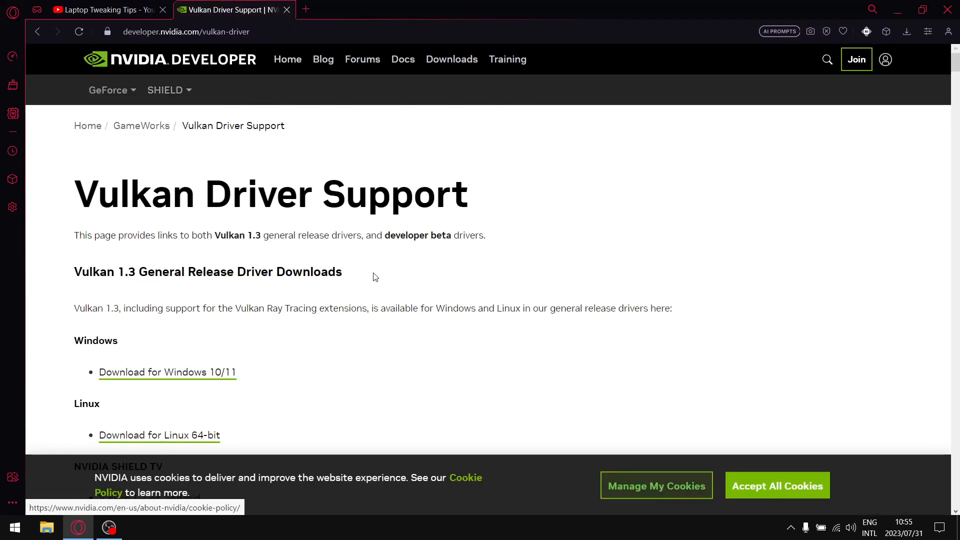
{"action": "mouse_move", "coordinate": [394, 248]}
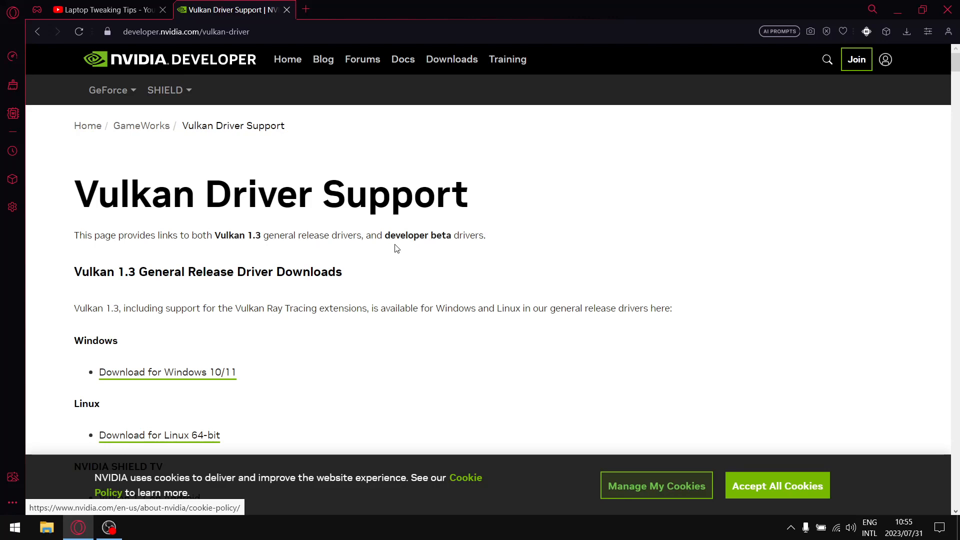
{"action": "scroll", "scroll_direction": "down", "scroll_amount": 3}
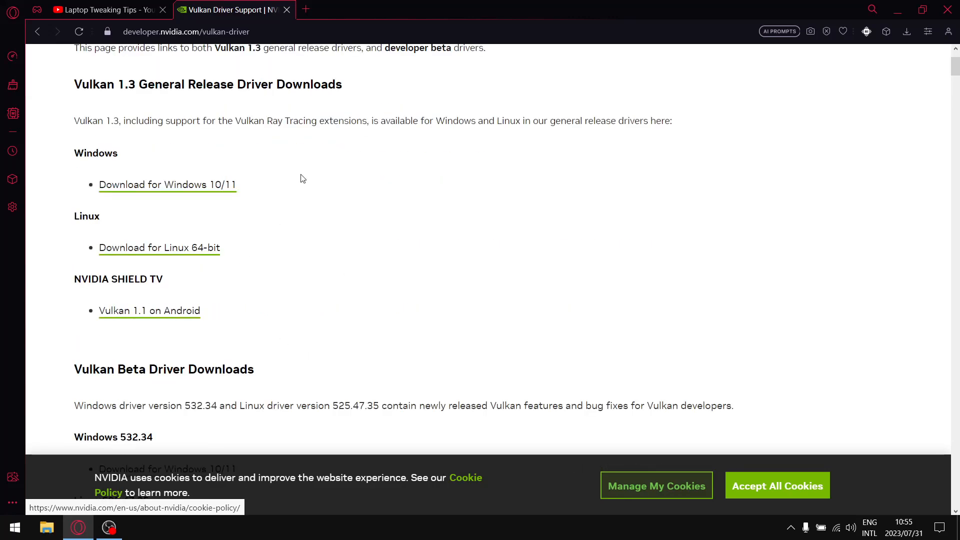
{"action": "mouse_move", "coordinate": [290, 279]}
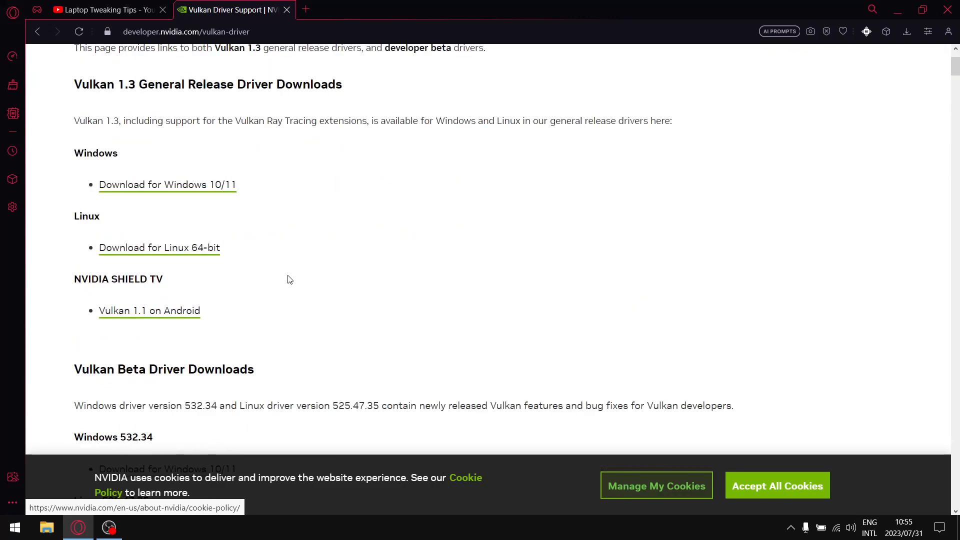
{"action": "scroll", "scroll_direction": "down", "scroll_amount": 3}
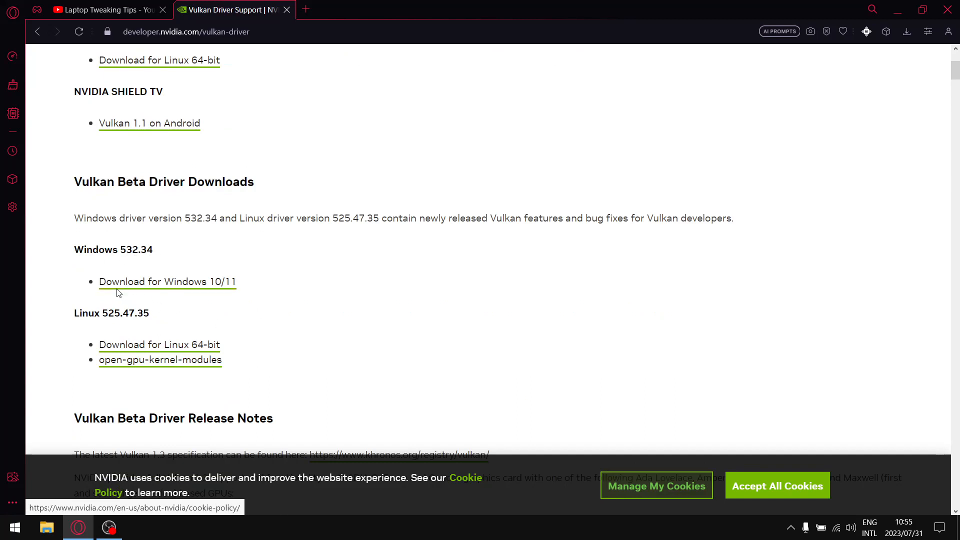
{"action": "mouse_move", "coordinate": [236, 291]}
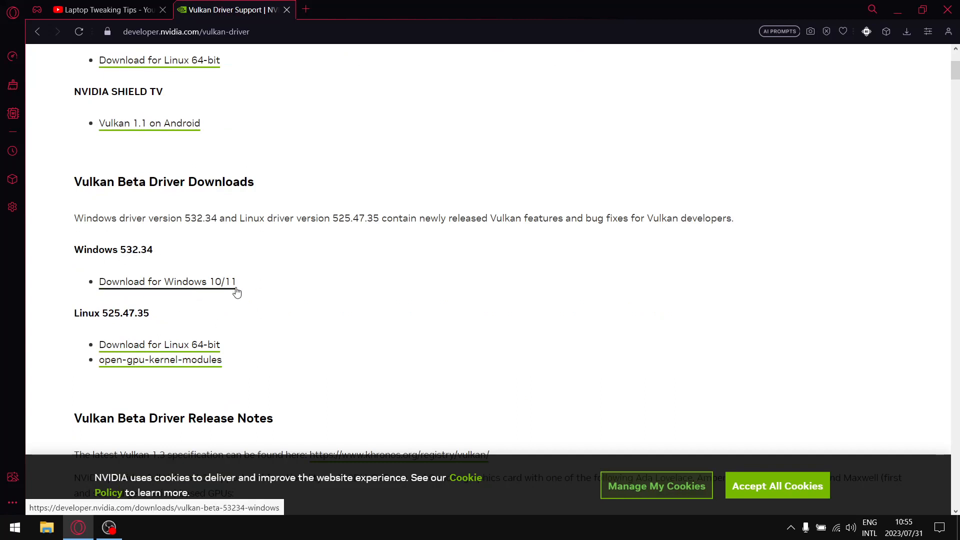
{"action": "mouse_move", "coordinate": [347, 256]}
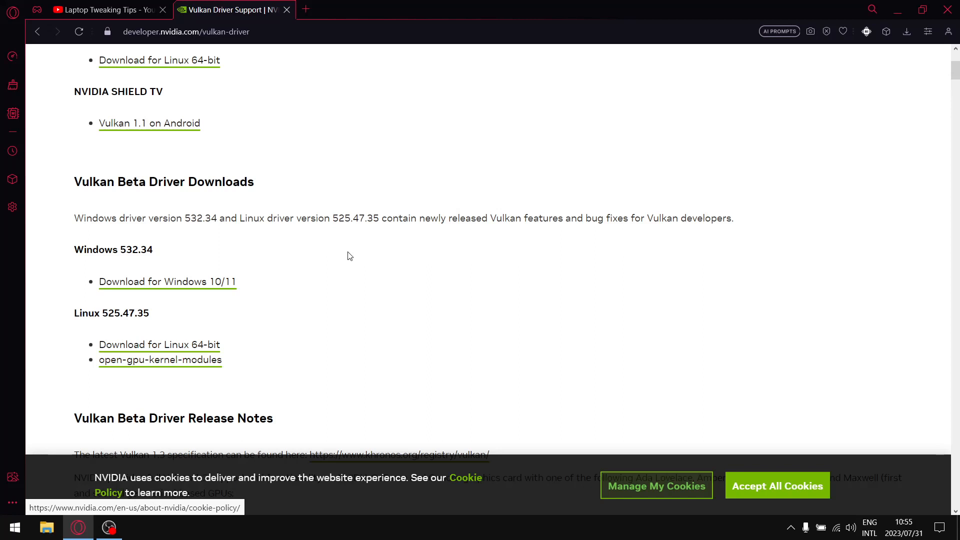
{"action": "mouse_move", "coordinate": [222, 197]}
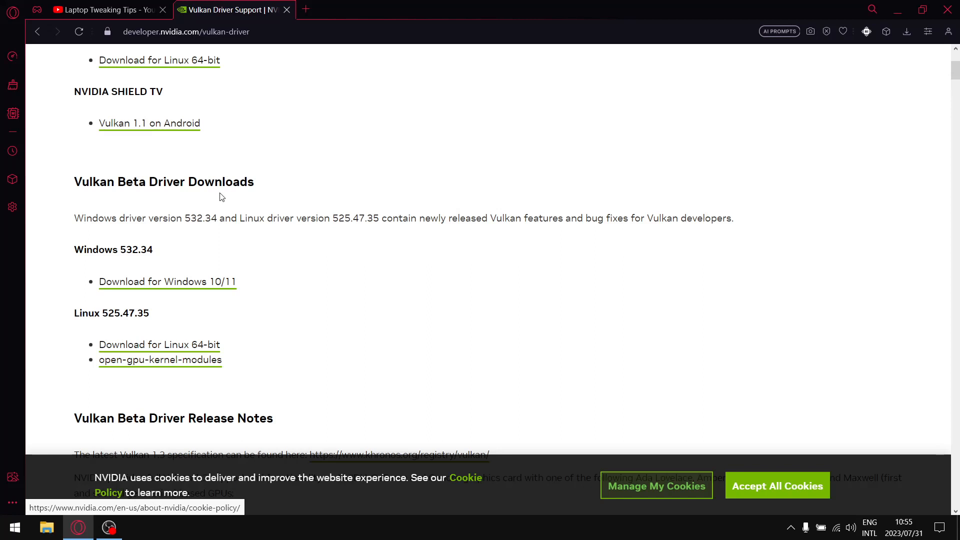
{"action": "mouse_move", "coordinate": [343, 263]}
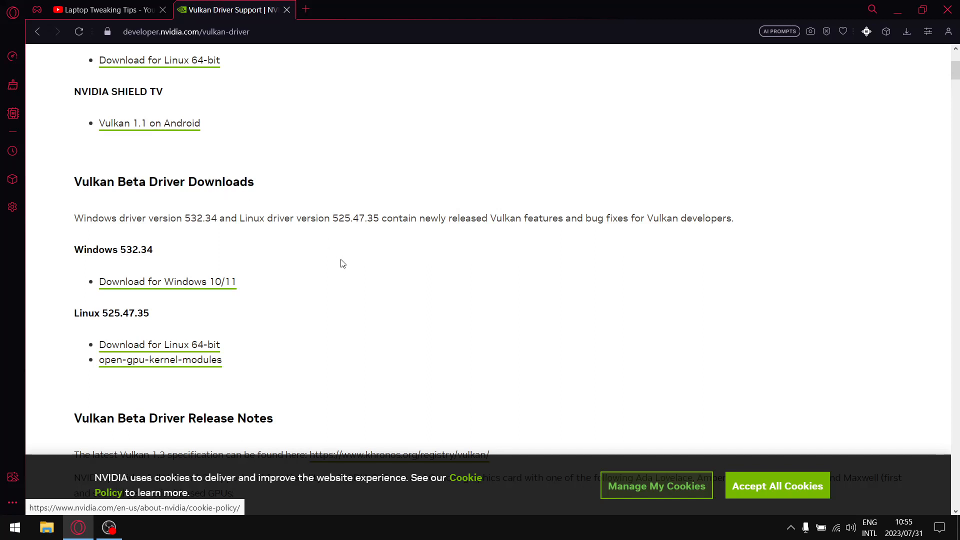
{"action": "scroll", "scroll_direction": "up", "scroll_amount": 3}
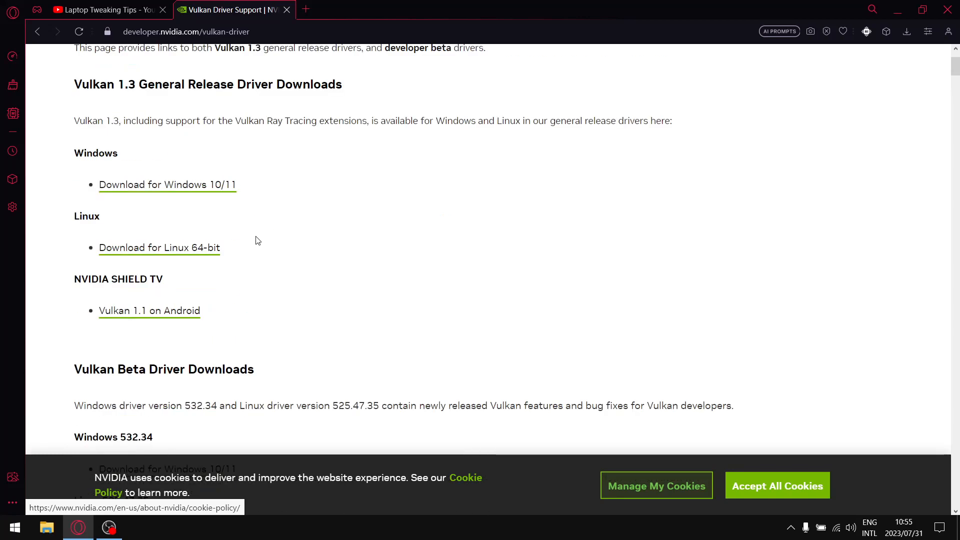
{"action": "scroll", "scroll_direction": "up", "scroll_amount": 3}
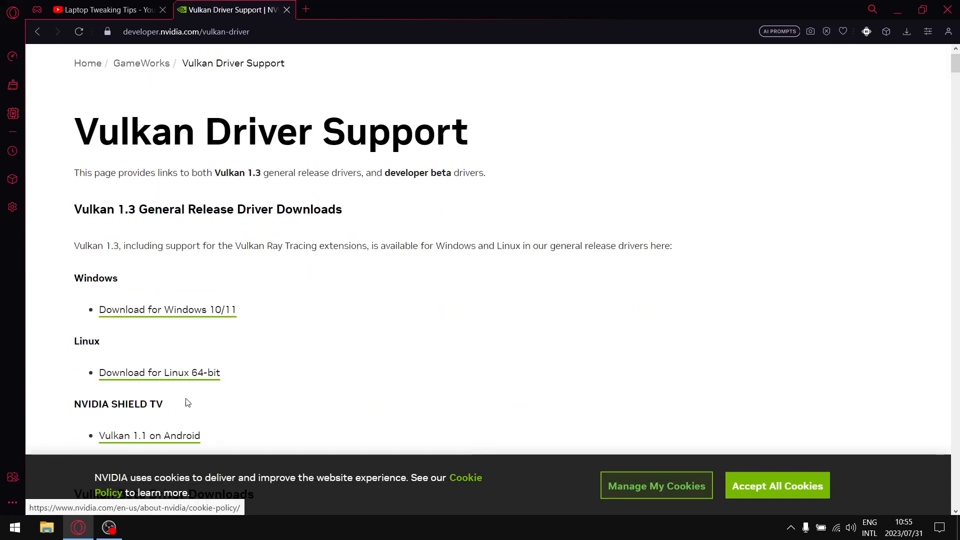
{"action": "mouse_move", "coordinate": [243, 312]}
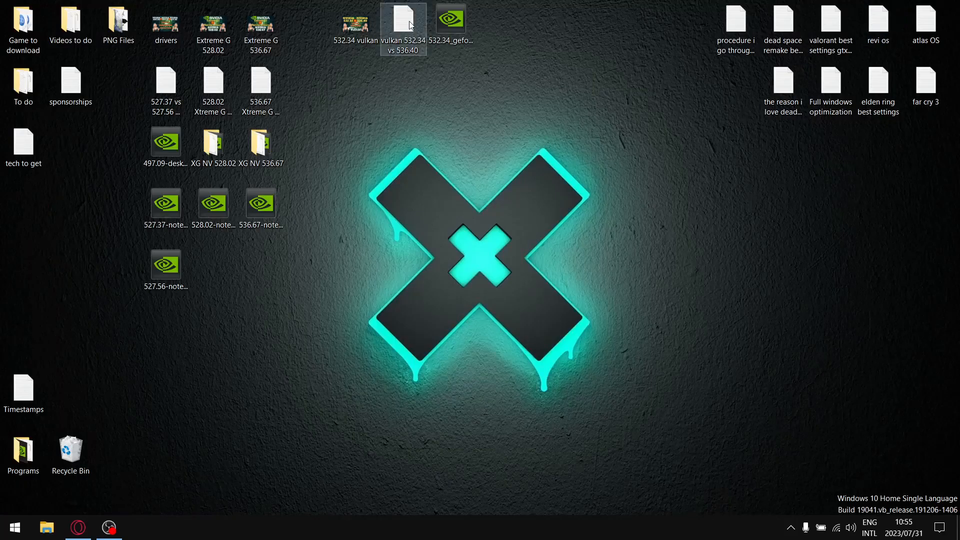
Open the 'vulkan 532.34 vs 536.40' notes; highlight Dead Space Remake, Returnal, Resident Evil 4 Remake.
{"action": "double_click", "coordinate": [403, 22]}
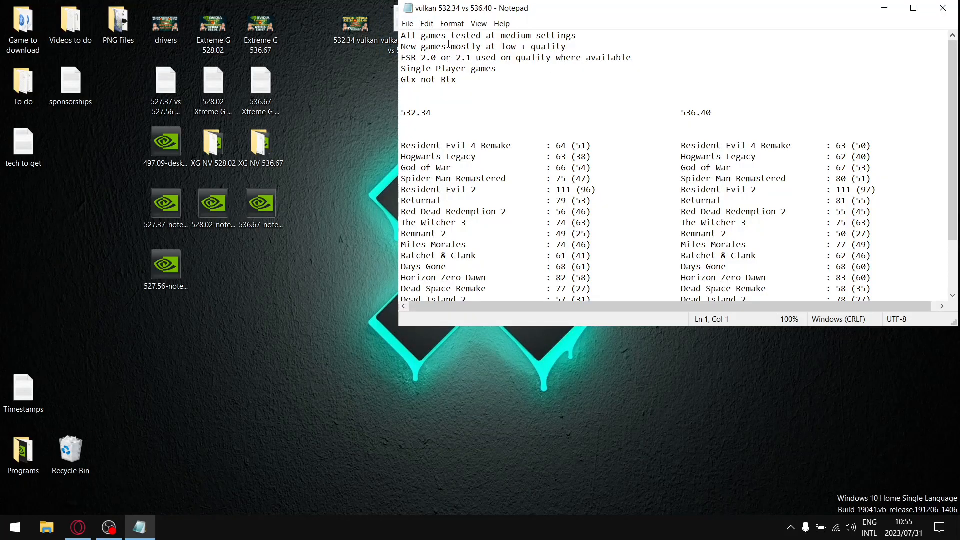
{"action": "mouse_move", "coordinate": [606, 129]}
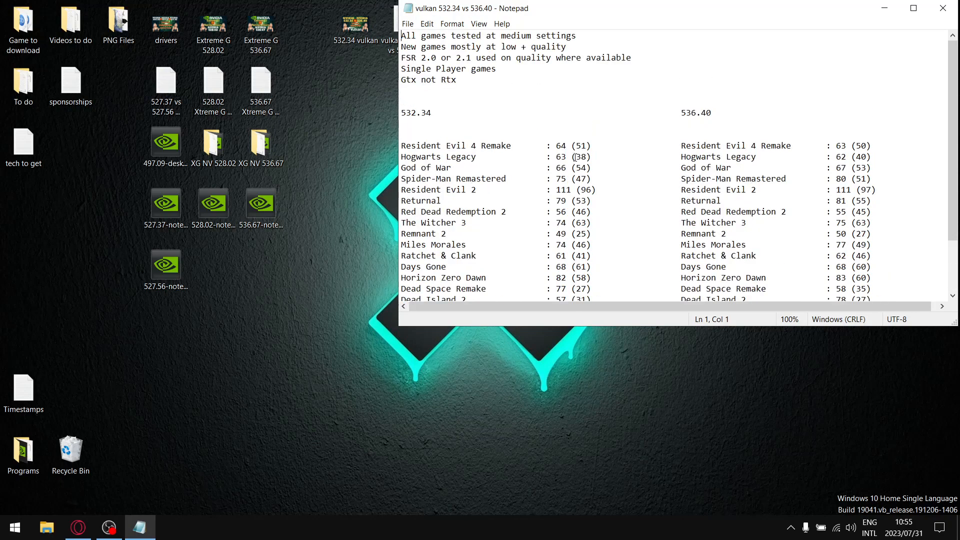
{"action": "scroll", "scroll_direction": "down", "scroll_amount": 3}
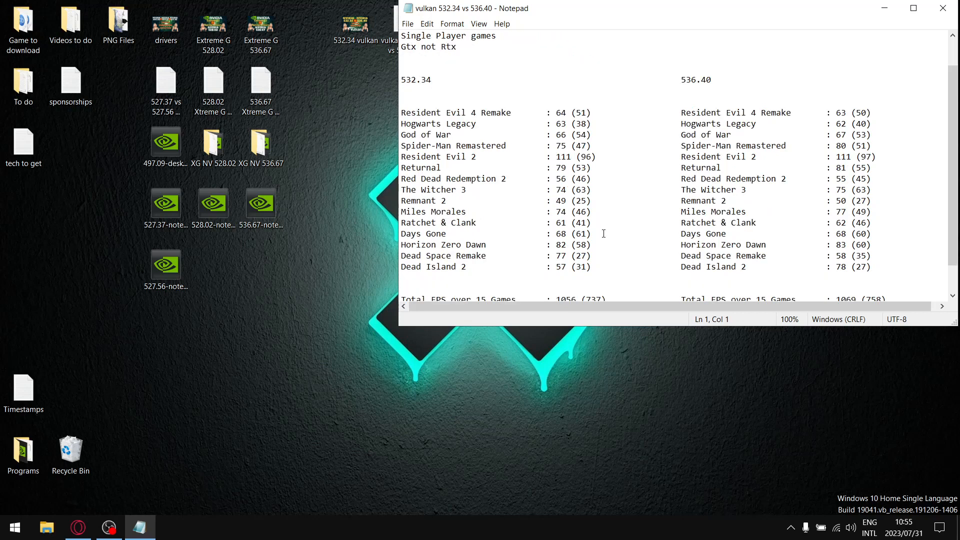
{"action": "double_click", "coordinate": [444, 266]}
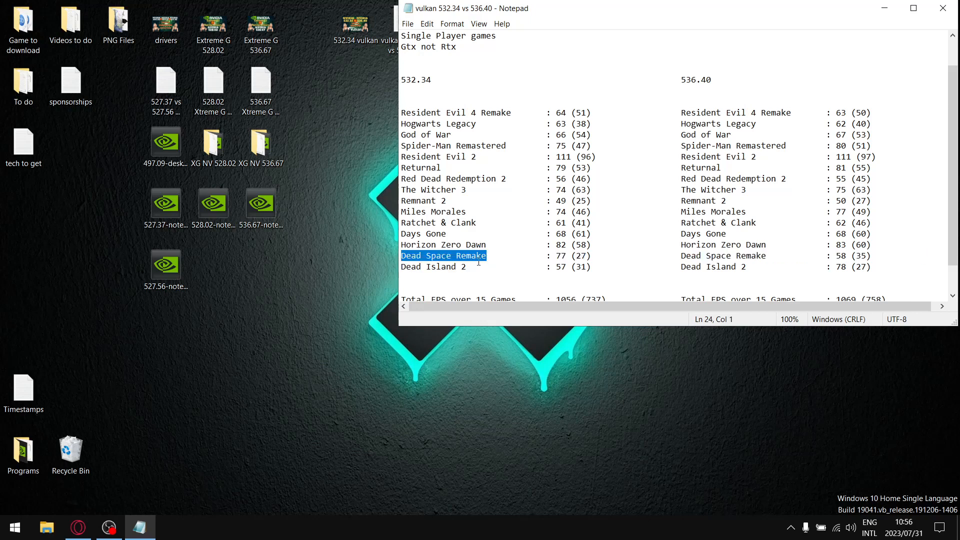
{"action": "mouse_move", "coordinate": [471, 227]}
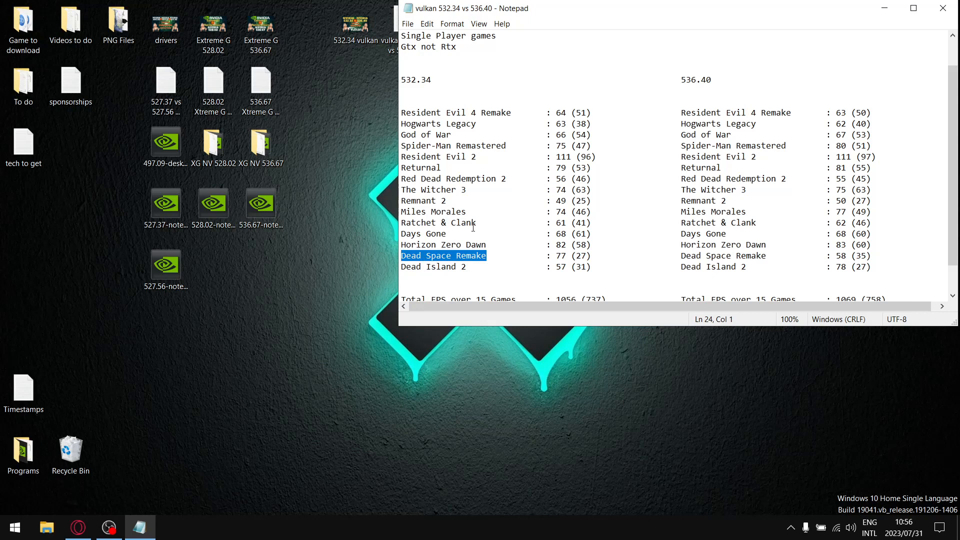
{"action": "double_click", "coordinate": [438, 222]}
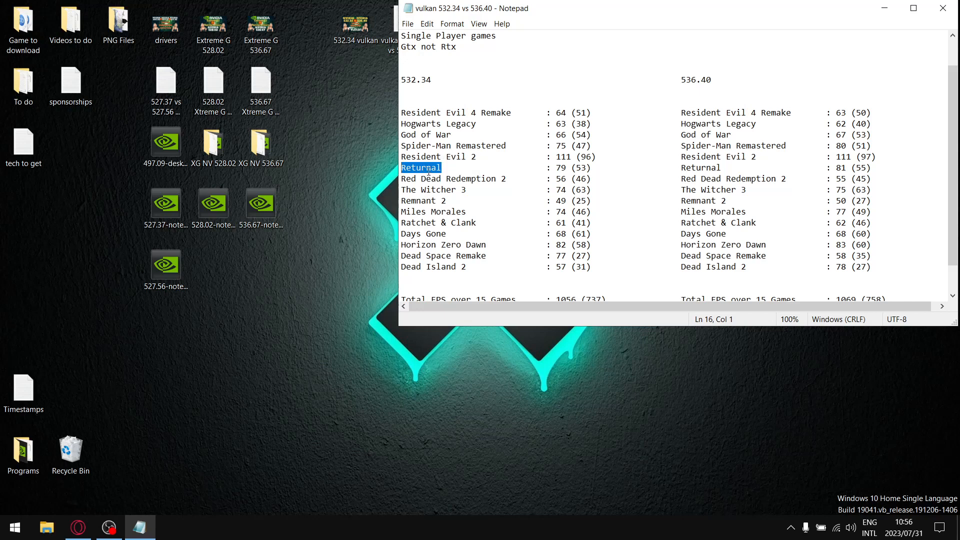
{"action": "mouse_move", "coordinate": [469, 126]}
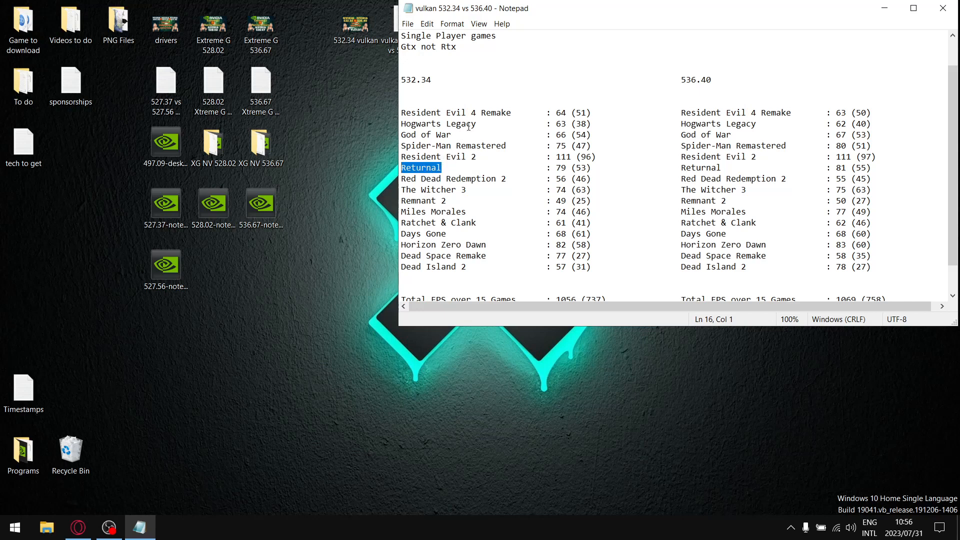
{"action": "double_click", "coordinate": [441, 123]}
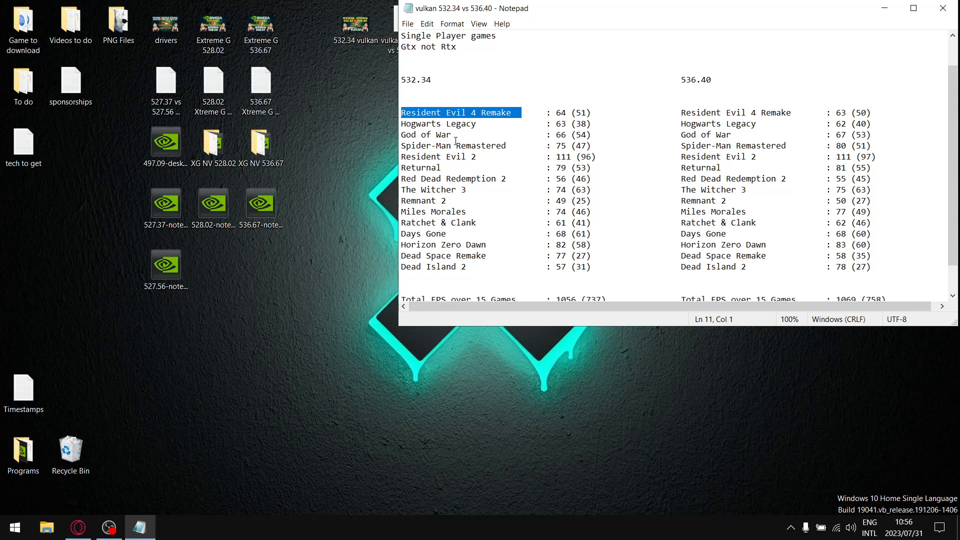
{"action": "mouse_move", "coordinate": [737, 174]}
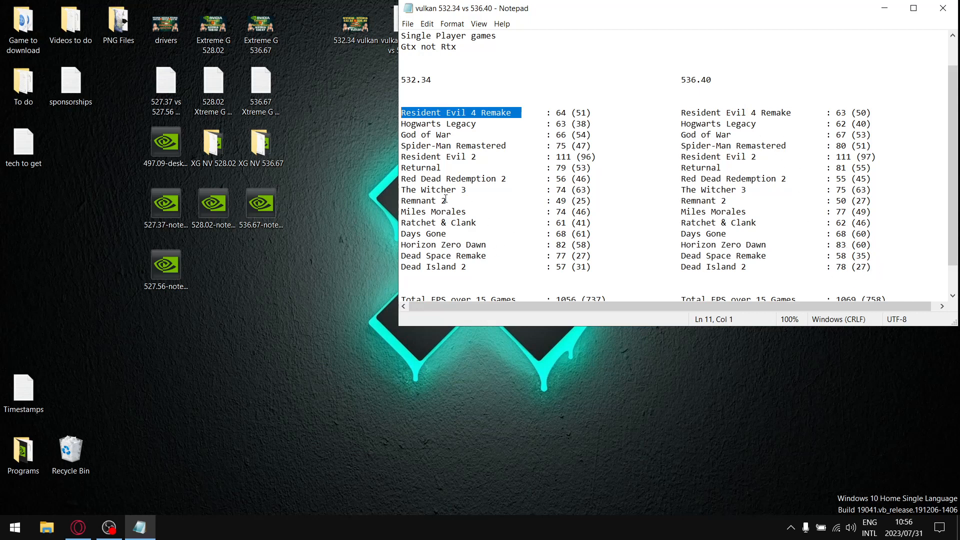
{"action": "mouse_move", "coordinate": [735, 275]}
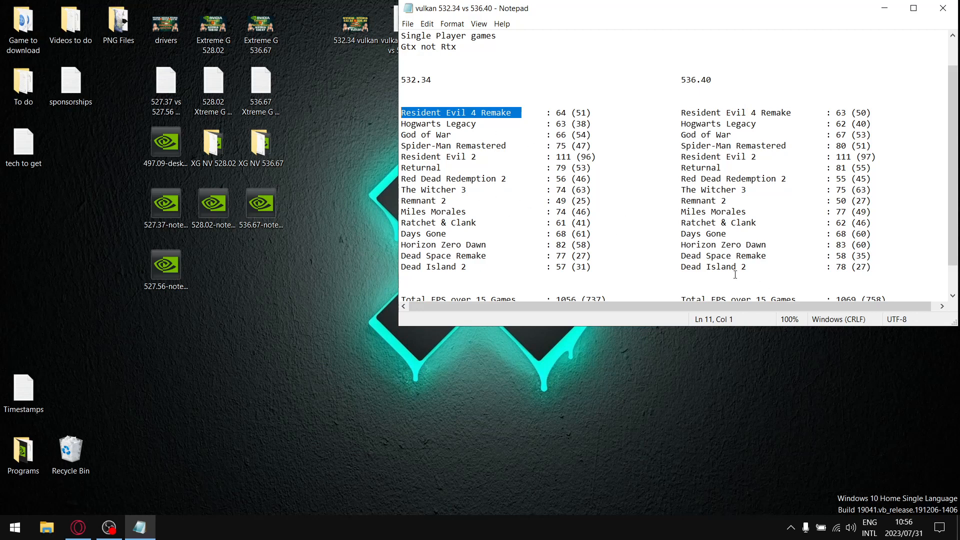
{"action": "mouse_move", "coordinate": [501, 276]}
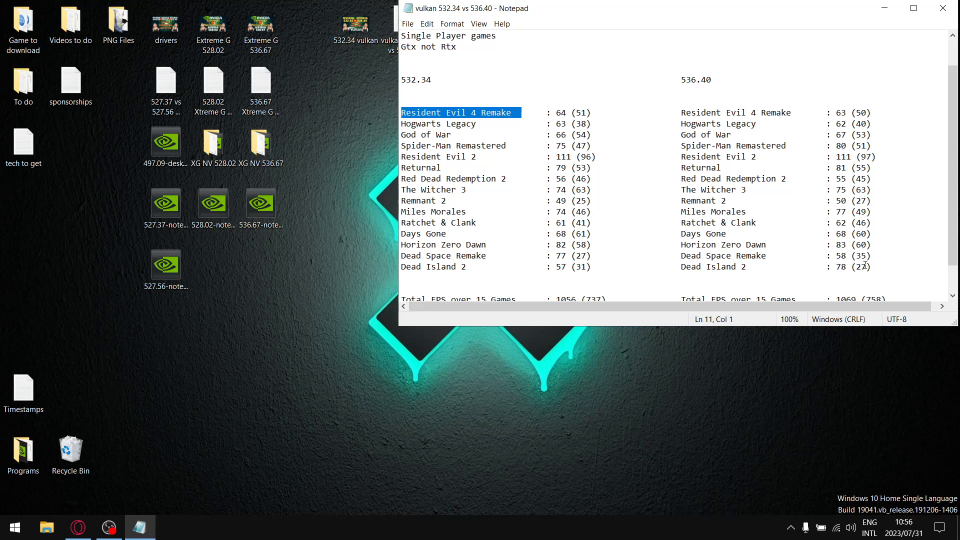
{"action": "scroll", "scroll_direction": "up", "scroll_amount": 3}
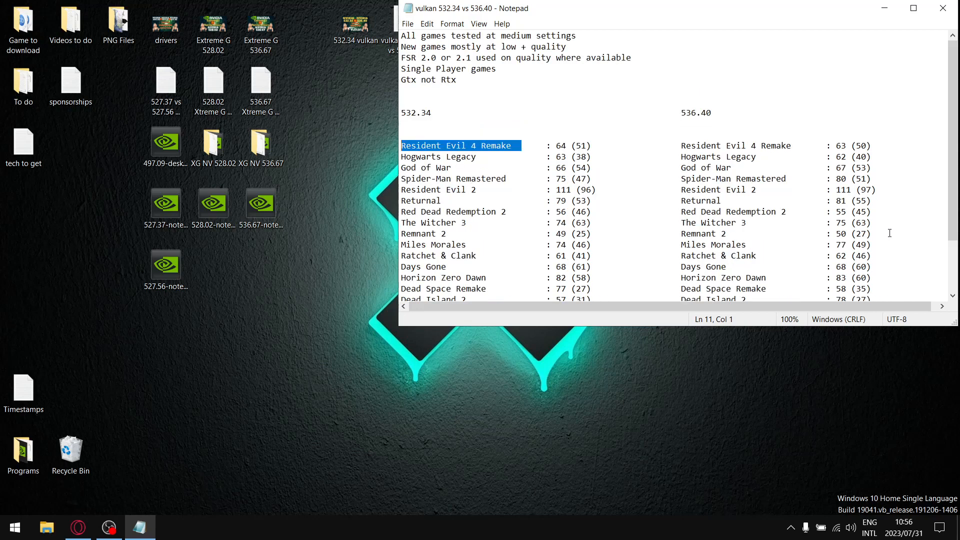
{"action": "left_click", "coordinate": [403, 57]}
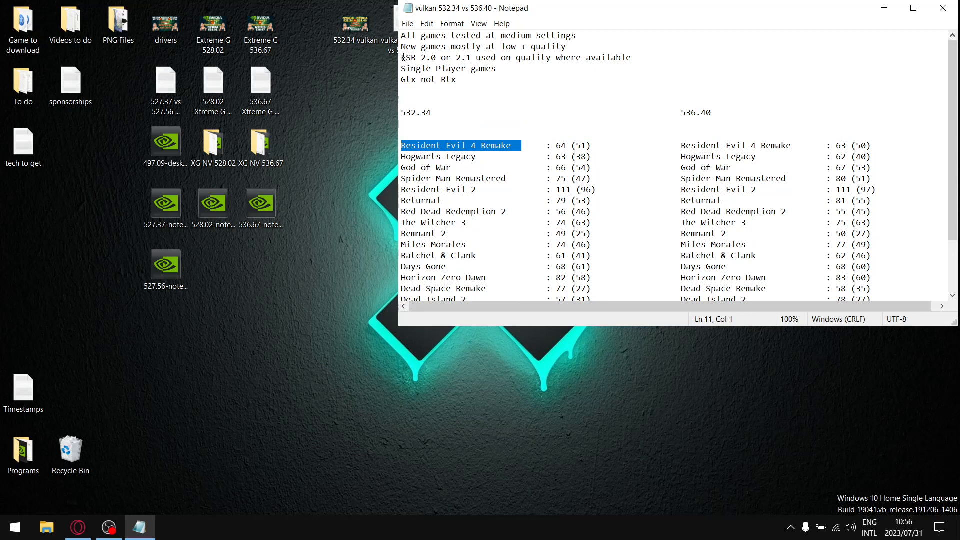
{"action": "mouse_move", "coordinate": [481, 63]}
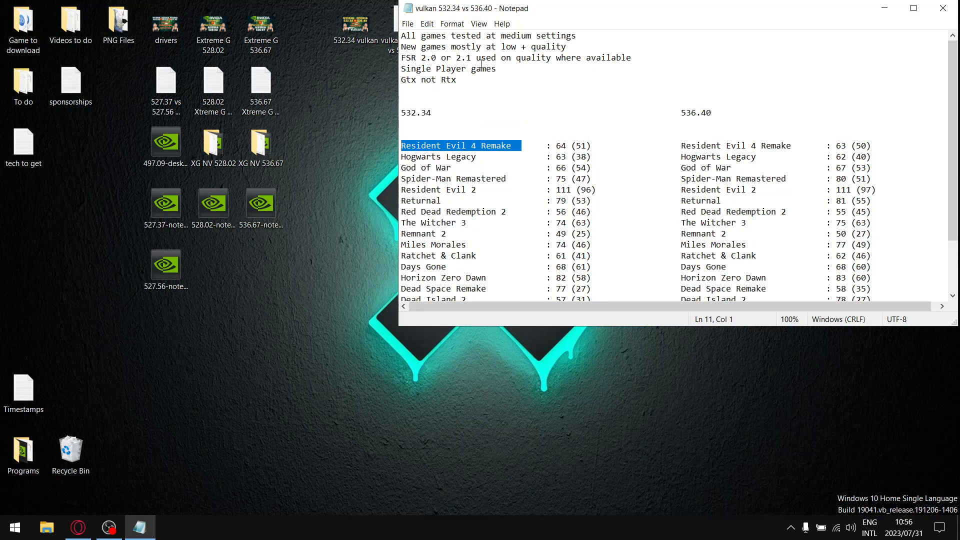
{"action": "mouse_move", "coordinate": [526, 208]}
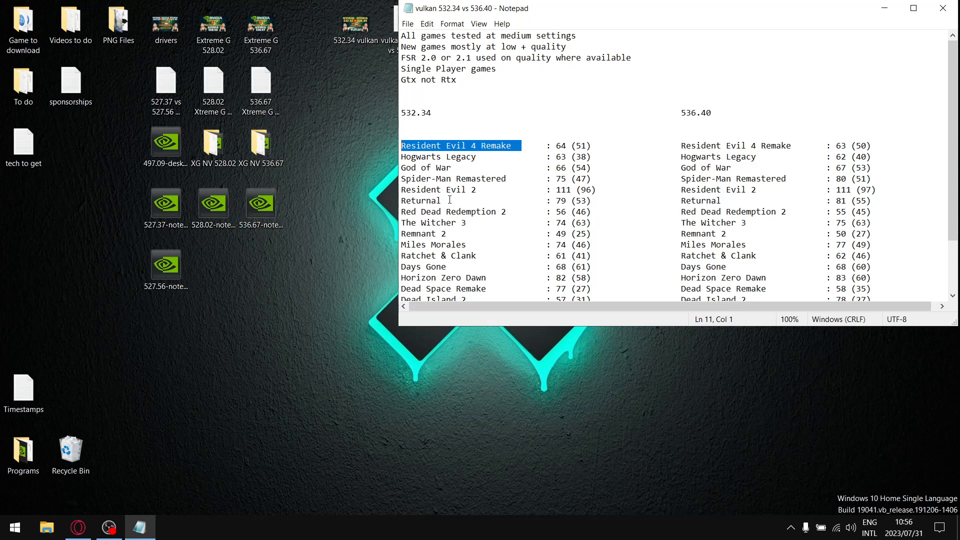
{"action": "left_click", "coordinate": [450, 201]}
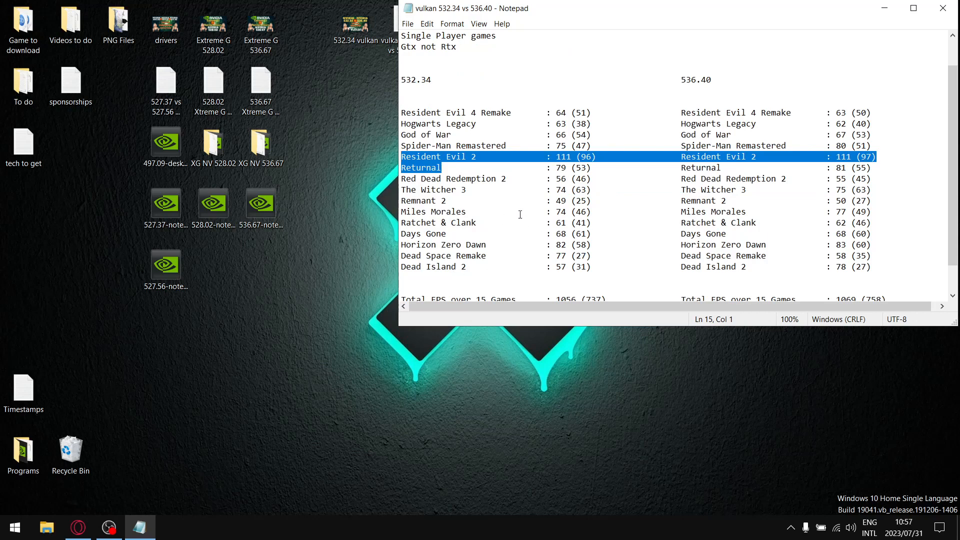
{"action": "mouse_move", "coordinate": [549, 177]}
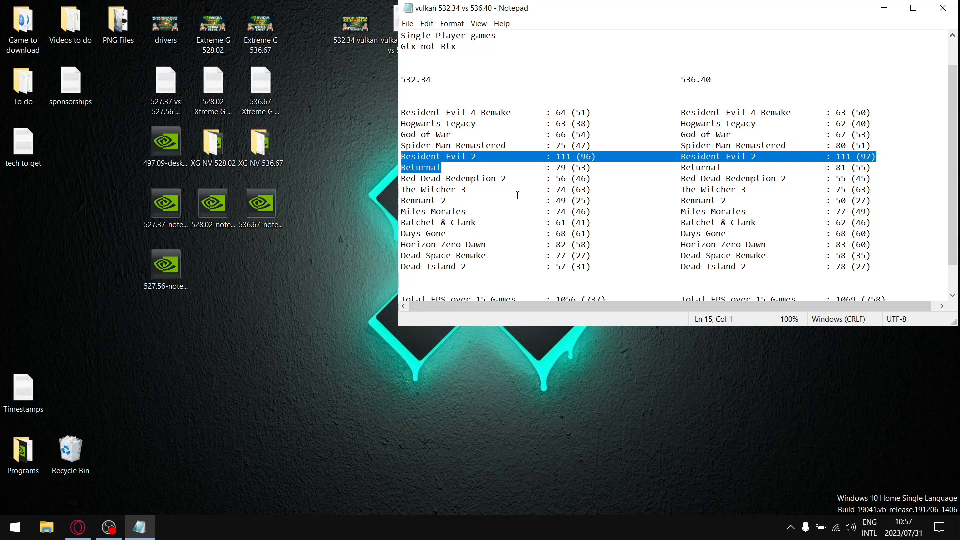
{"action": "mouse_move", "coordinate": [499, 194]}
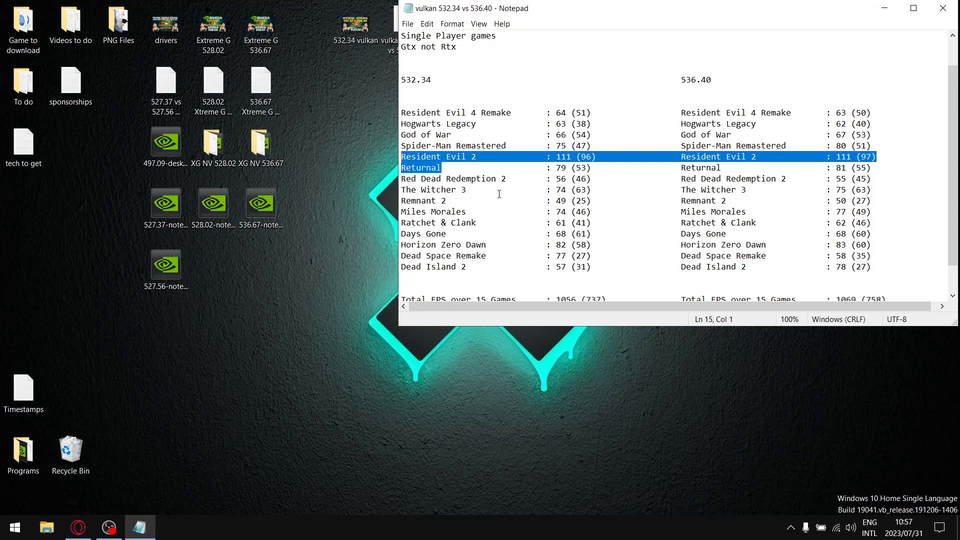
{"action": "mouse_move", "coordinate": [531, 162]}
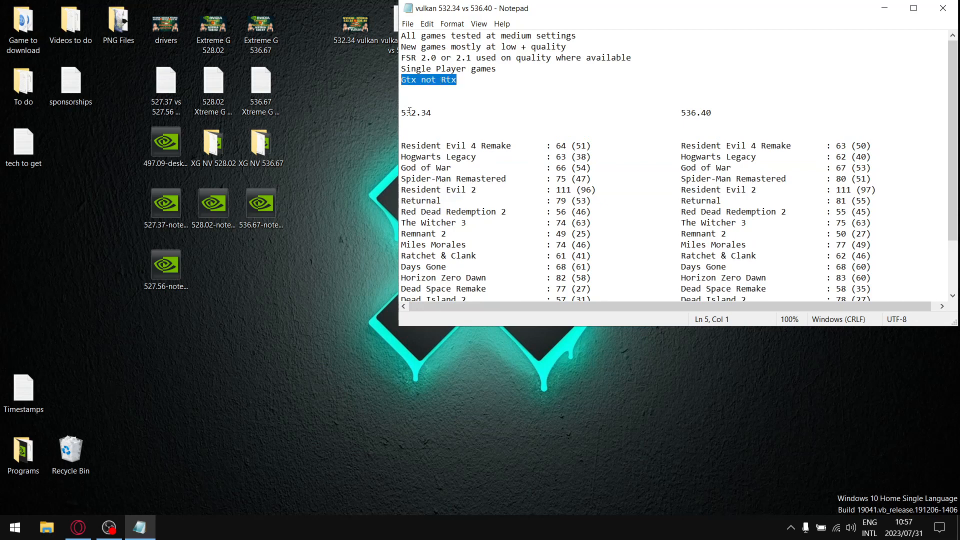
{"action": "mouse_move", "coordinate": [464, 81]}
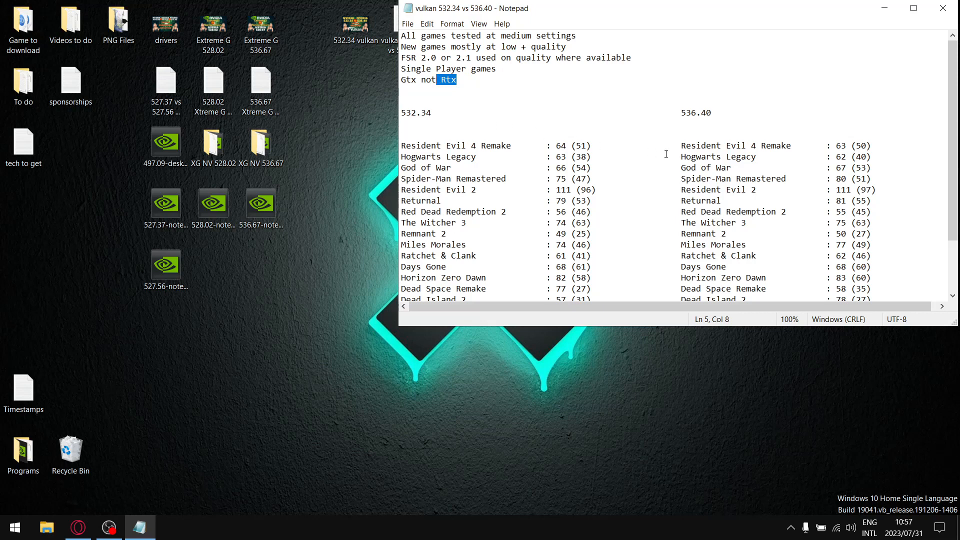
{"action": "mouse_move", "coordinate": [592, 168]}
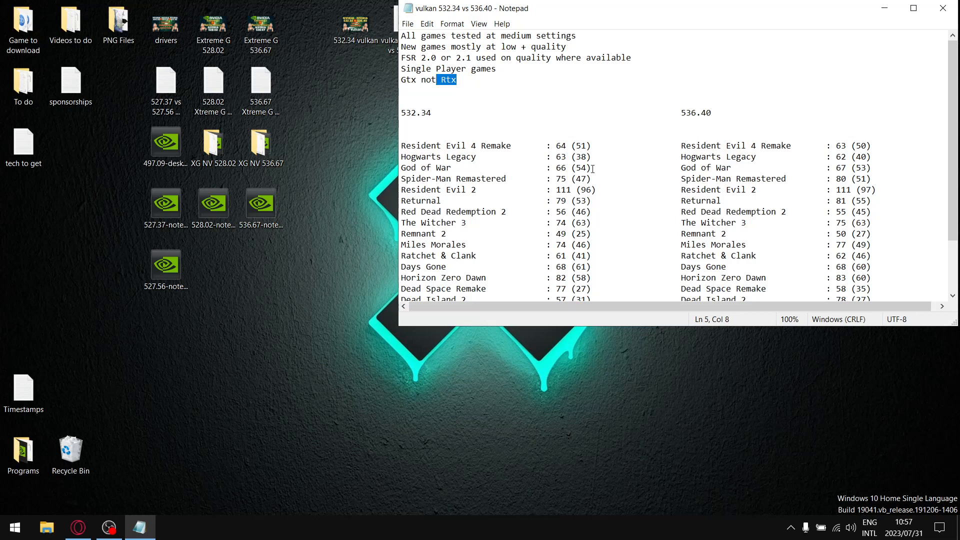
{"action": "mouse_move", "coordinate": [573, 139]}
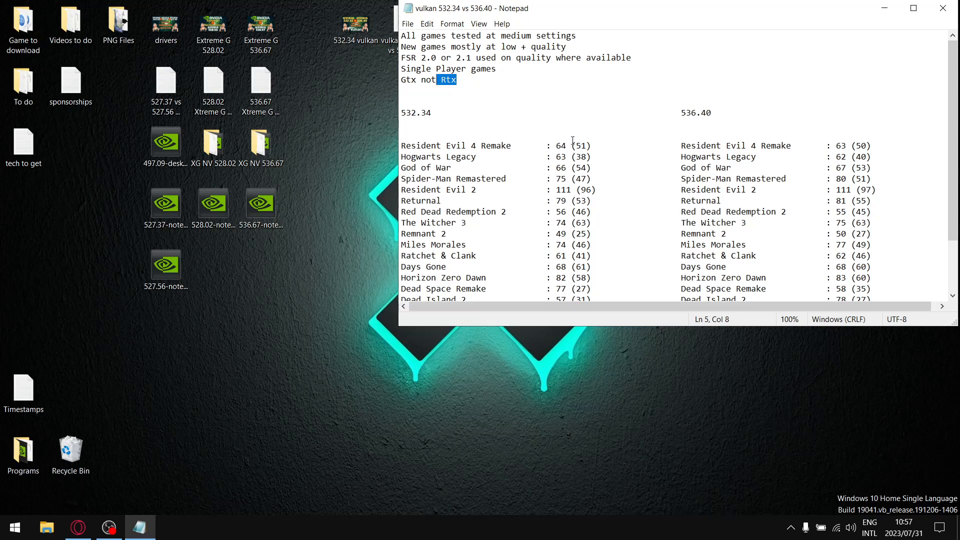
{"action": "mouse_move", "coordinate": [549, 174]}
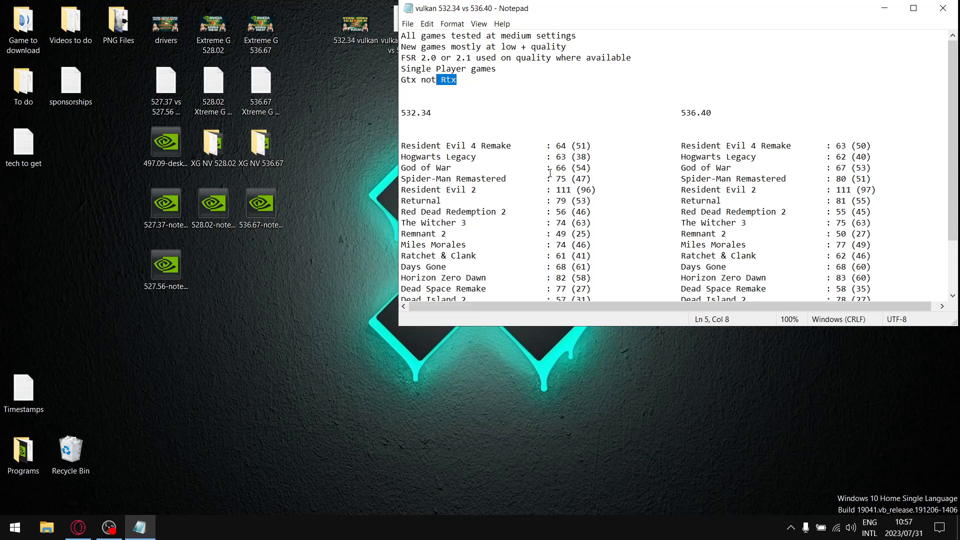
{"action": "mouse_move", "coordinate": [540, 194]}
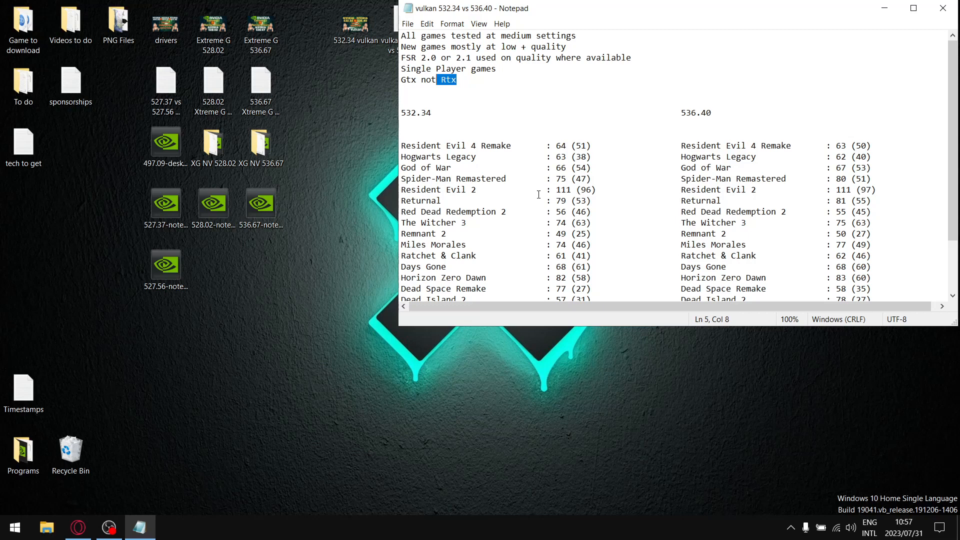
{"action": "scroll", "scroll_direction": "down", "scroll_amount": 3}
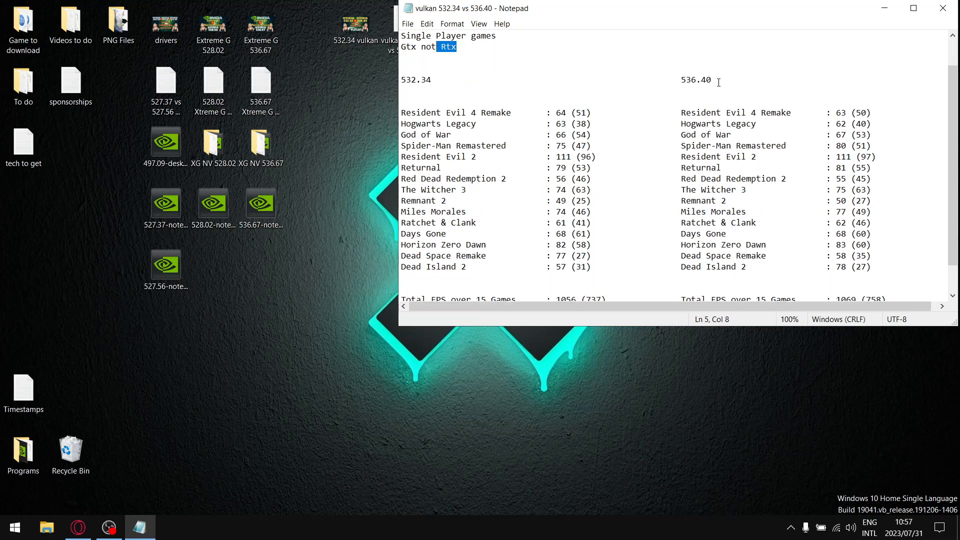
{"action": "double_click", "coordinate": [696, 79]}
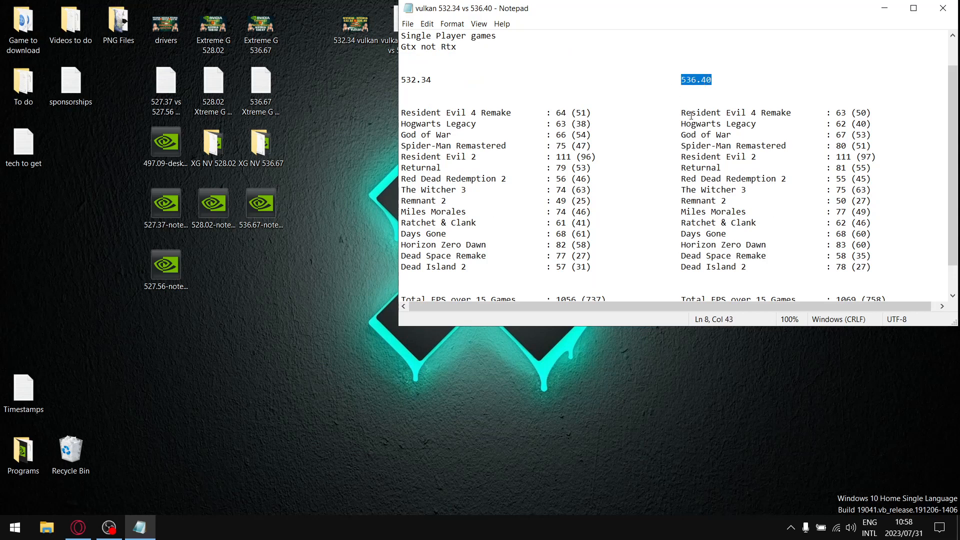
{"action": "mouse_move", "coordinate": [839, 5]}
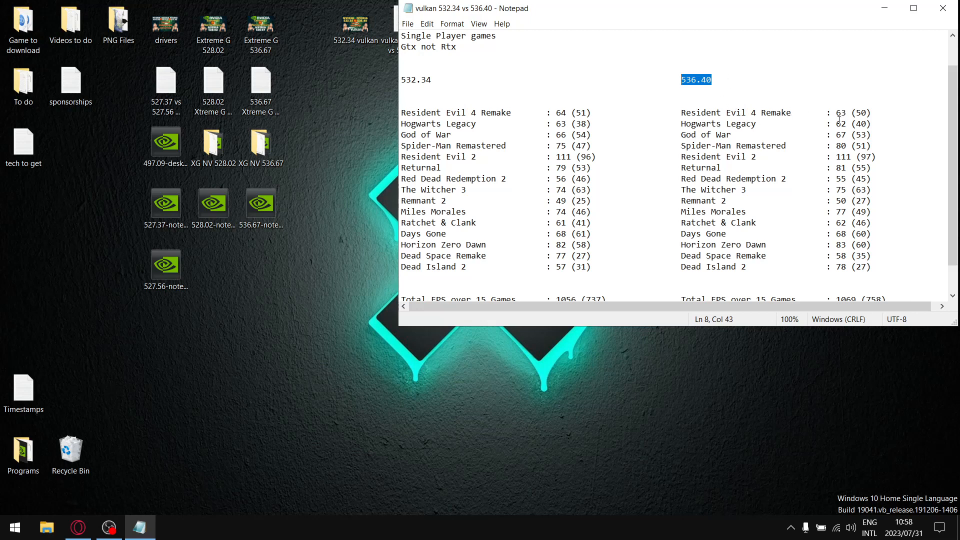
{"action": "scroll", "scroll_direction": "down", "scroll_amount": 3}
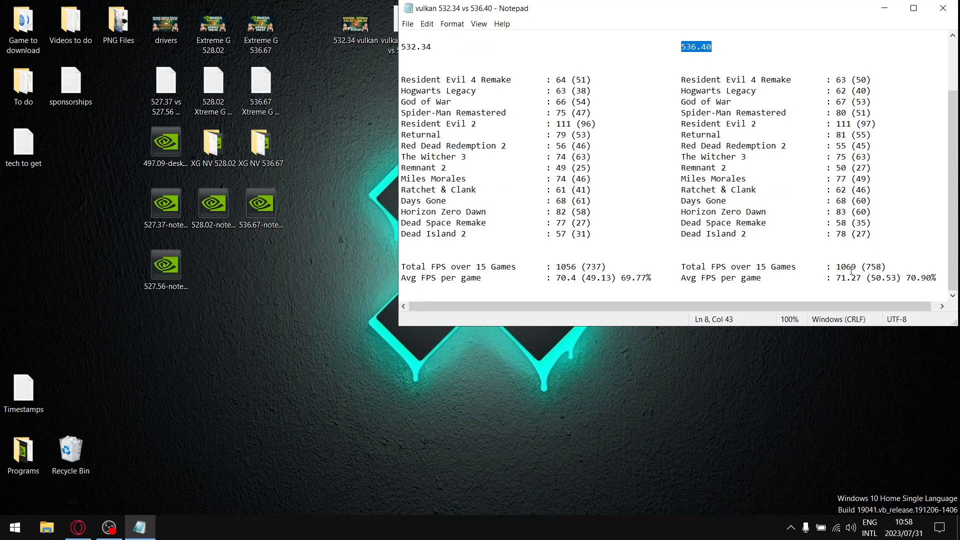
{"action": "double_click", "coordinate": [846, 266]}
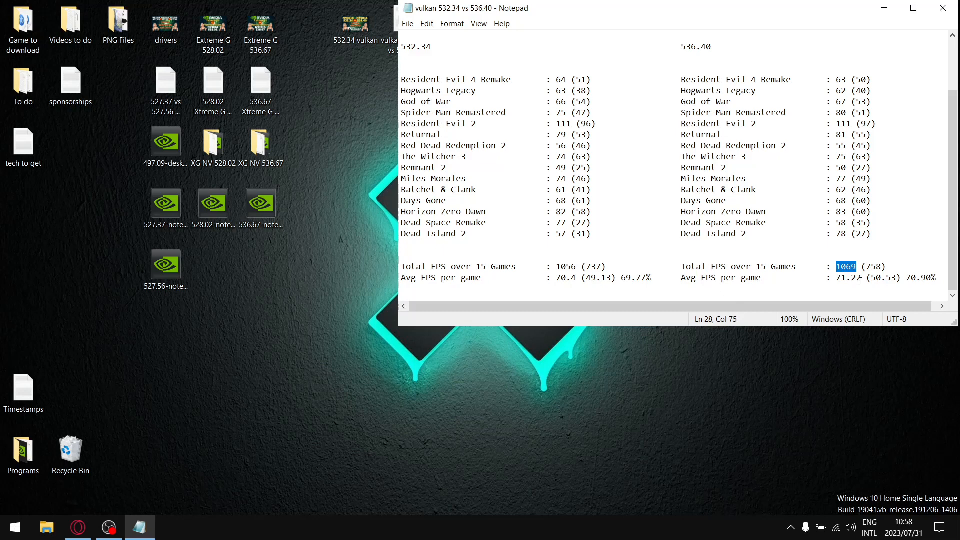
{"action": "double_click", "coordinate": [849, 278]}
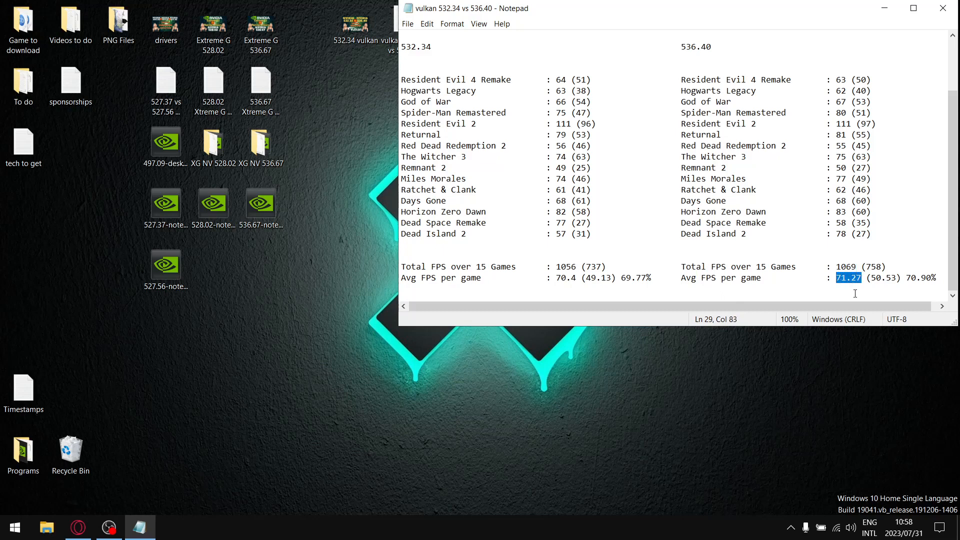
{"action": "left_click", "coordinate": [863, 80]}
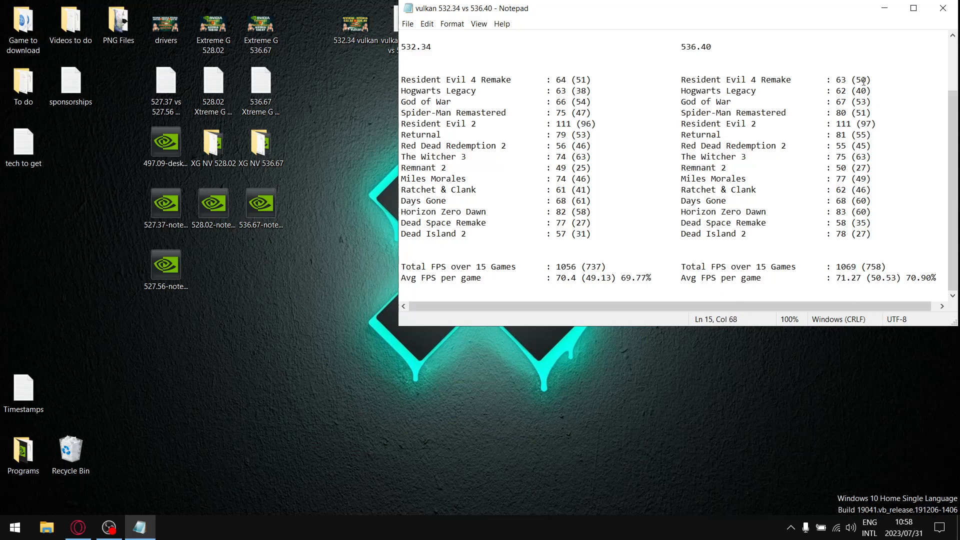
{"action": "double_click", "coordinate": [859, 80]}
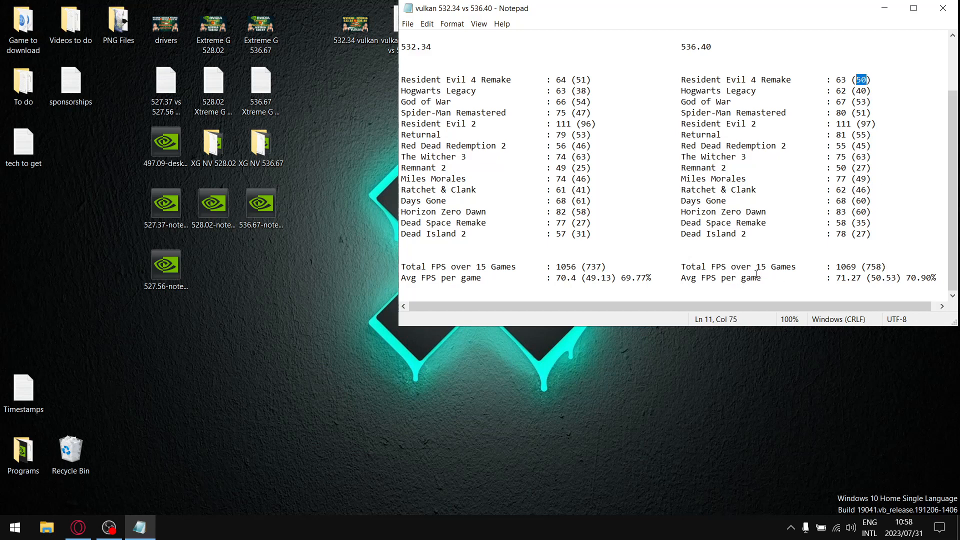
{"action": "left_click", "coordinate": [876, 266]}
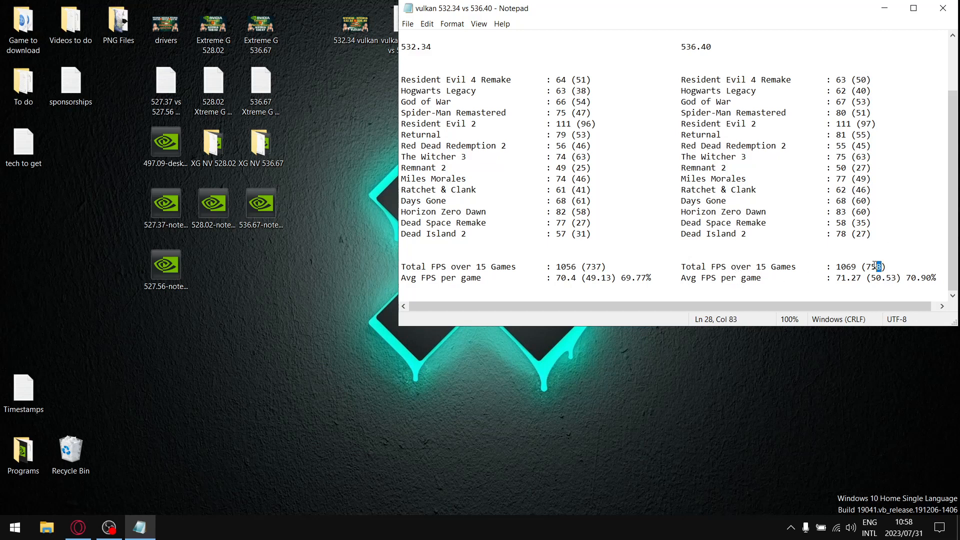
{"action": "left_click", "coordinate": [872, 233]}
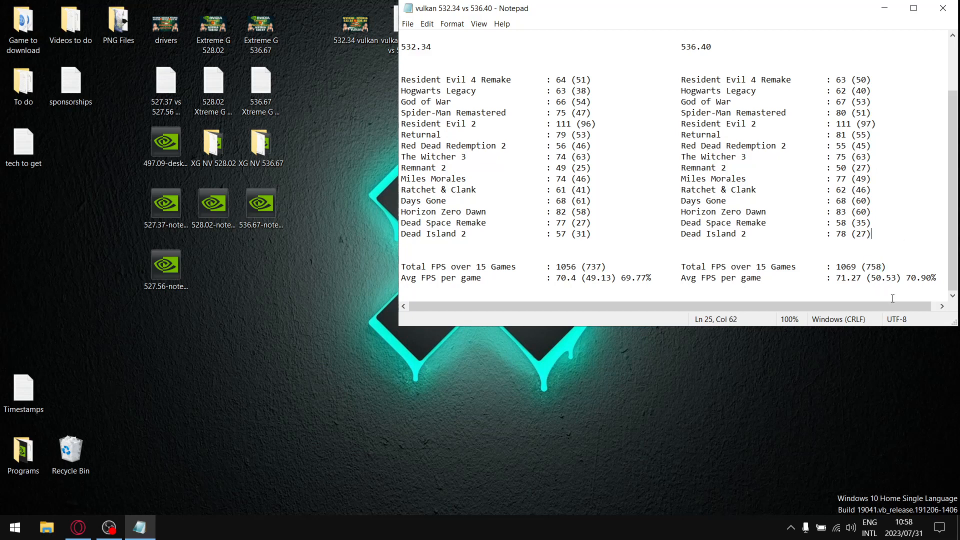
{"action": "mouse_move", "coordinate": [890, 281]}
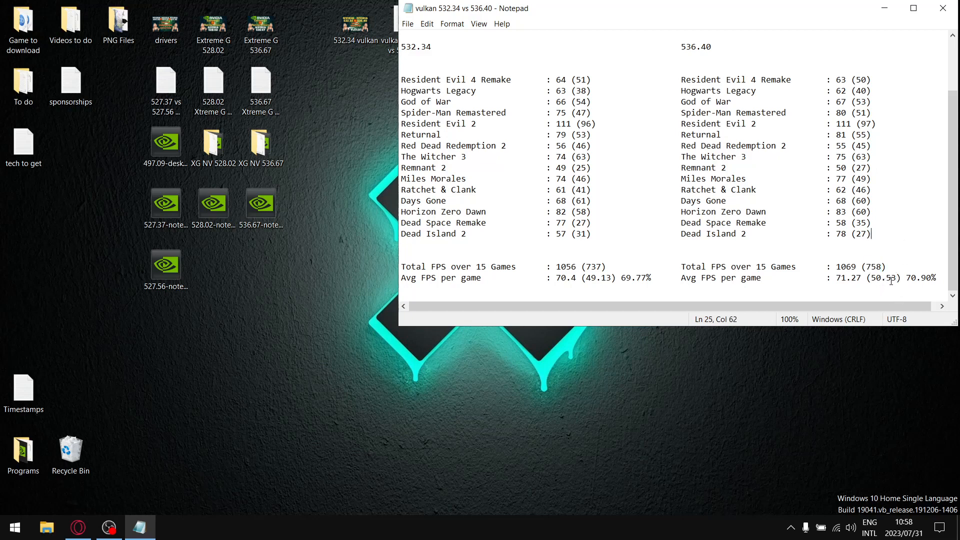
{"action": "double_click", "coordinate": [883, 277]}
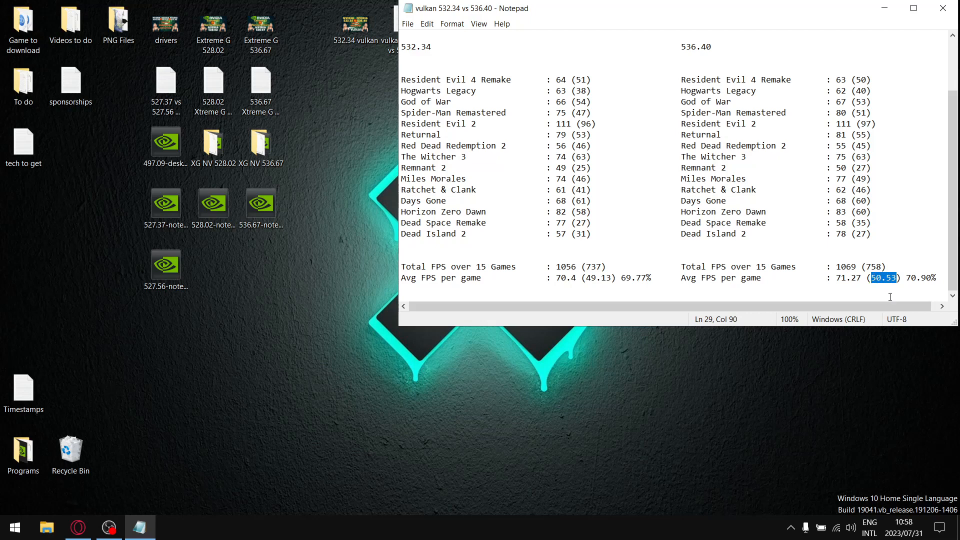
{"action": "left_click", "coordinate": [875, 233]}
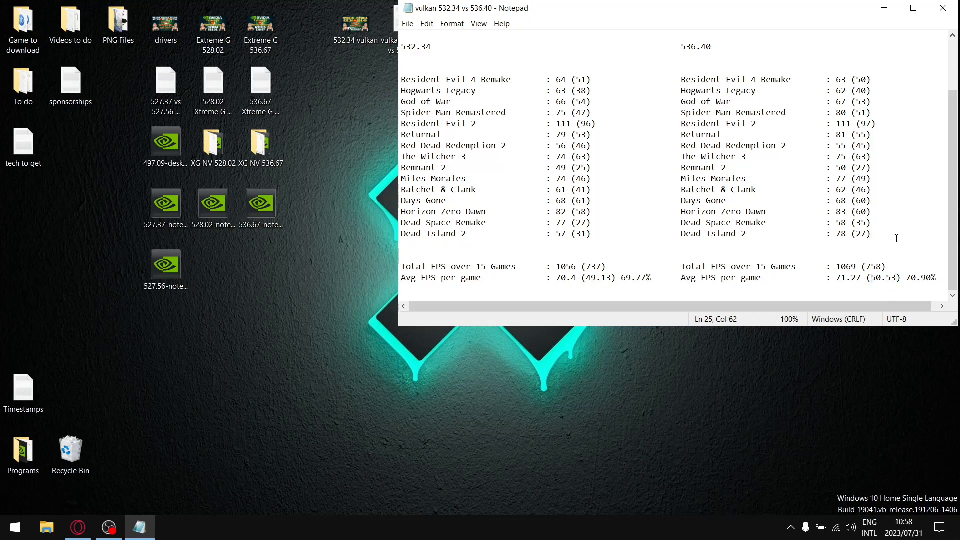
{"action": "double_click", "coordinate": [882, 277]}
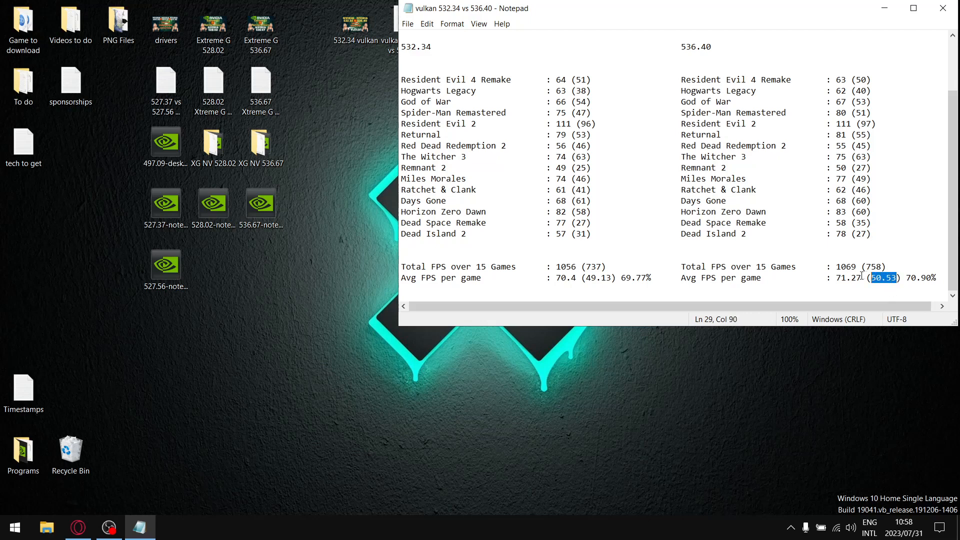
{"action": "double_click", "coordinate": [848, 278]}
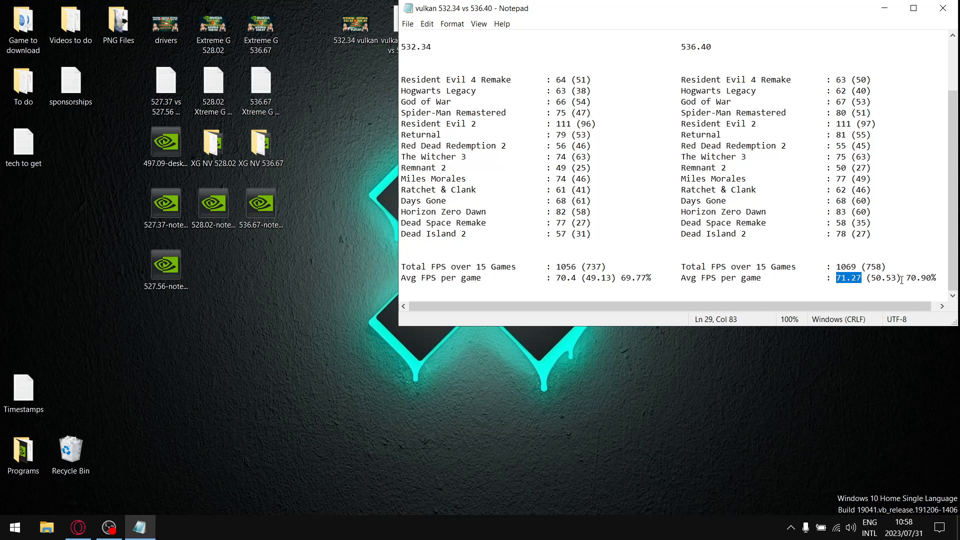
{"action": "mouse_move", "coordinate": [817, 197]}
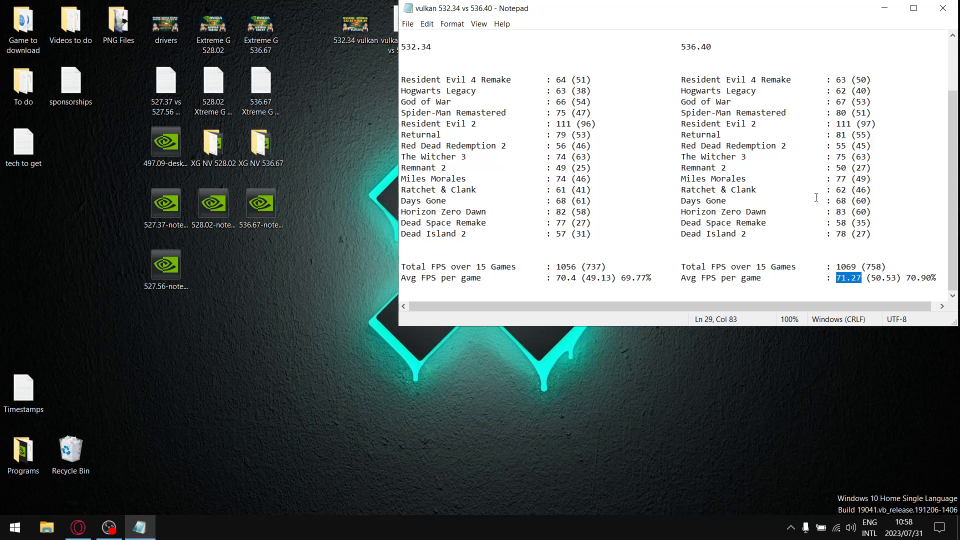
{"action": "mouse_move", "coordinate": [932, 292]}
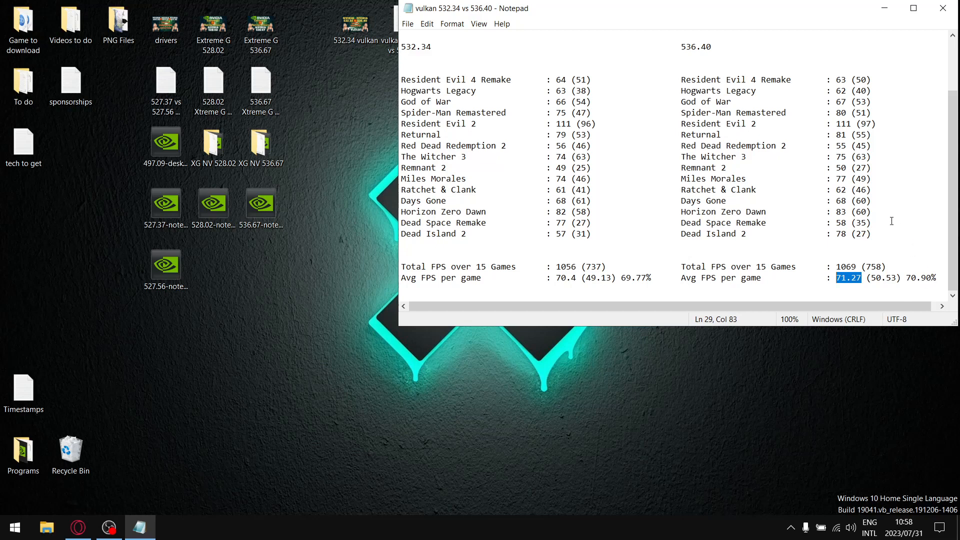
{"action": "mouse_move", "coordinate": [663, 89]}
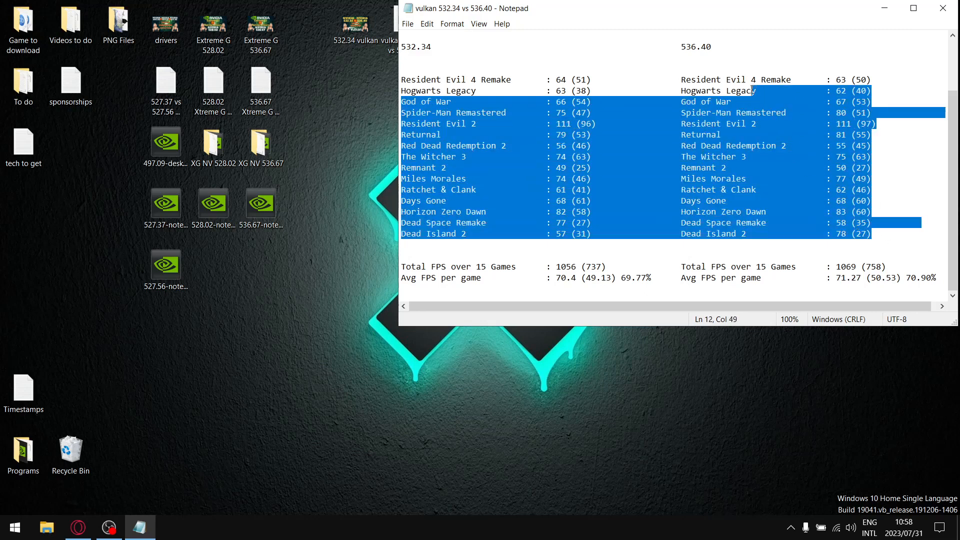
{"action": "left_click", "coordinate": [588, 68]}
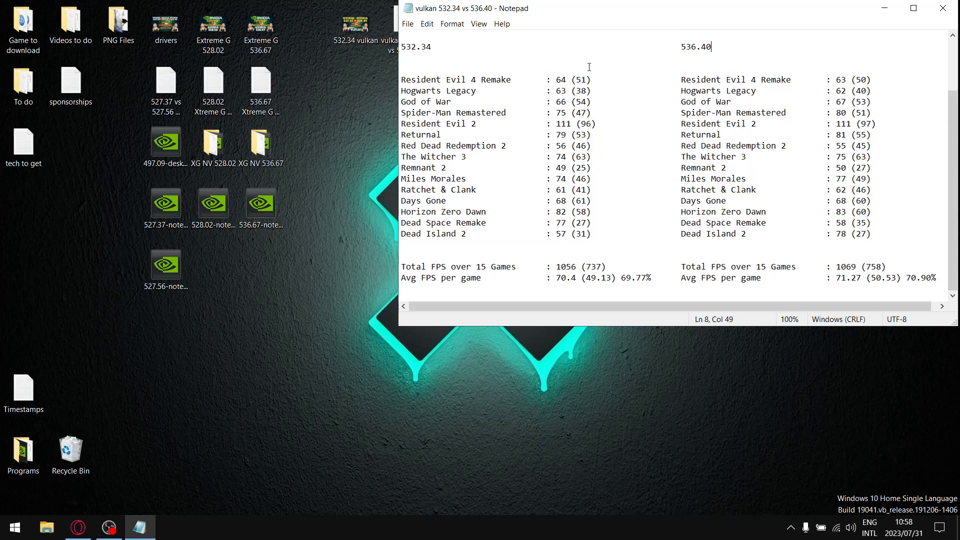
{"action": "double_click", "coordinate": [415, 47]}
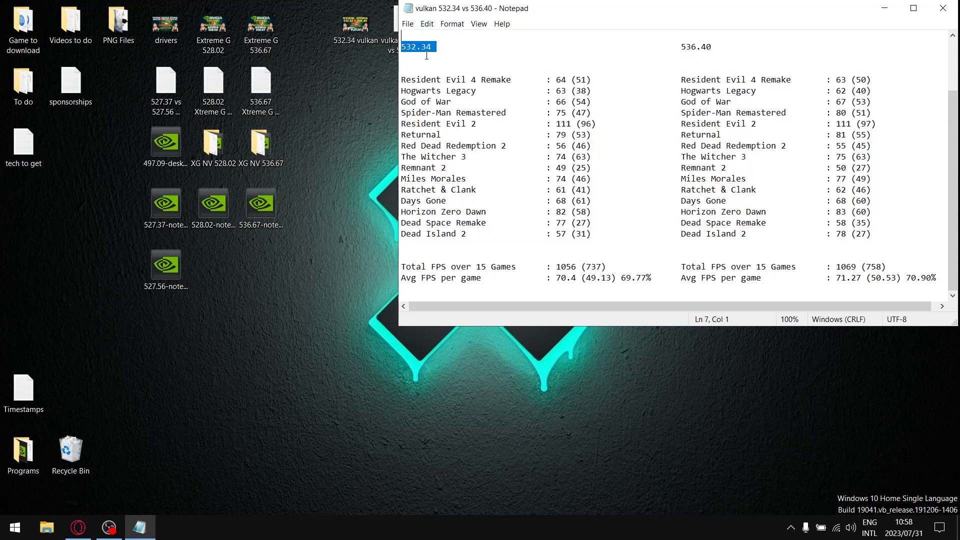
{"action": "mouse_move", "coordinate": [568, 82]}
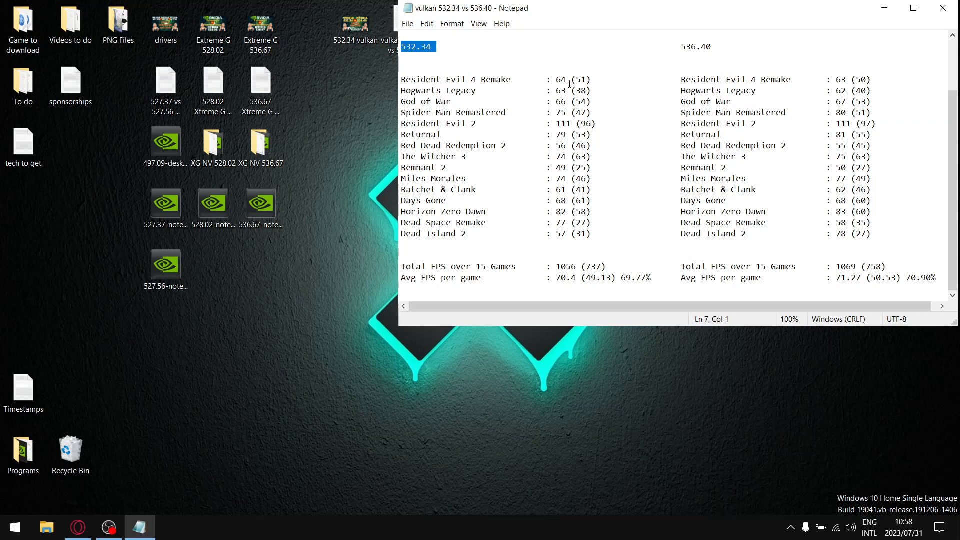
{"action": "double_click", "coordinate": [559, 79]}
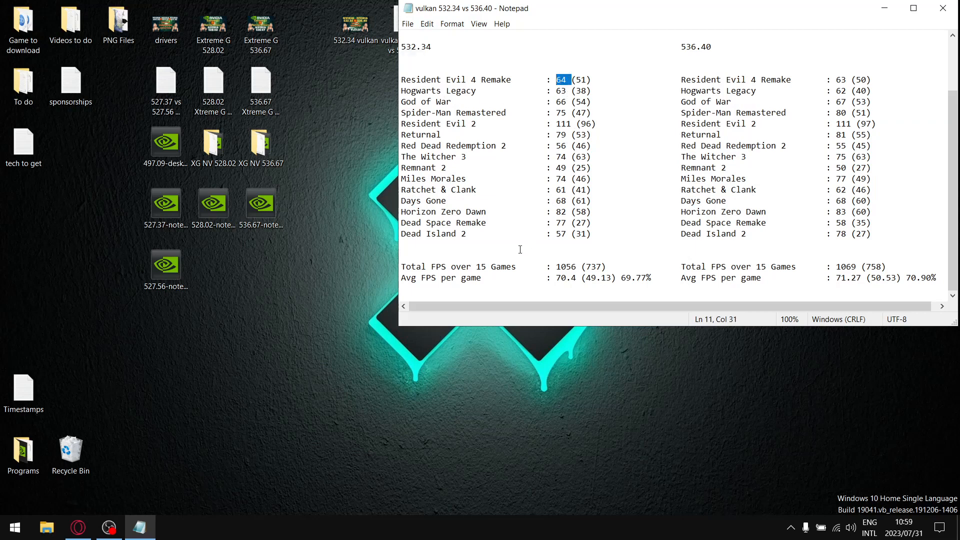
{"action": "mouse_move", "coordinate": [535, 286]}
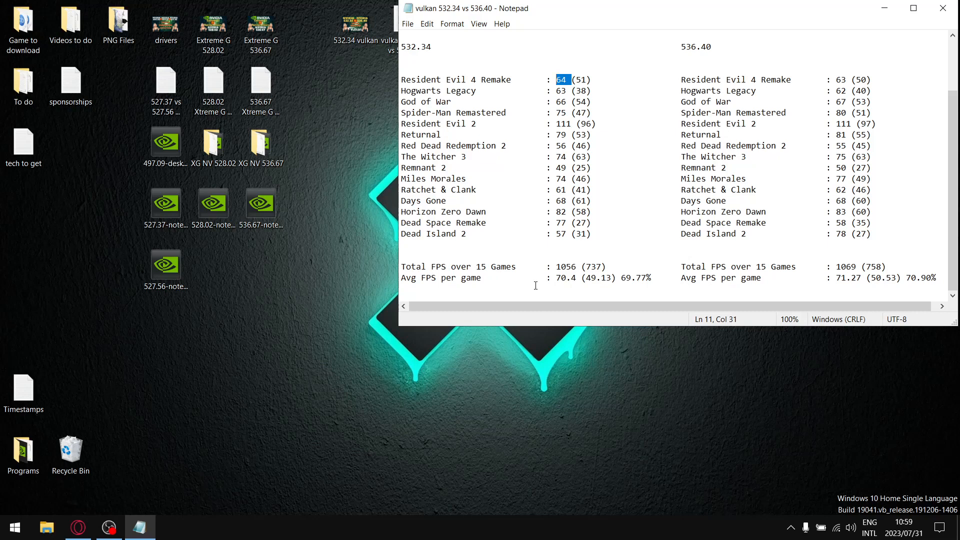
{"action": "mouse_move", "coordinate": [576, 275]}
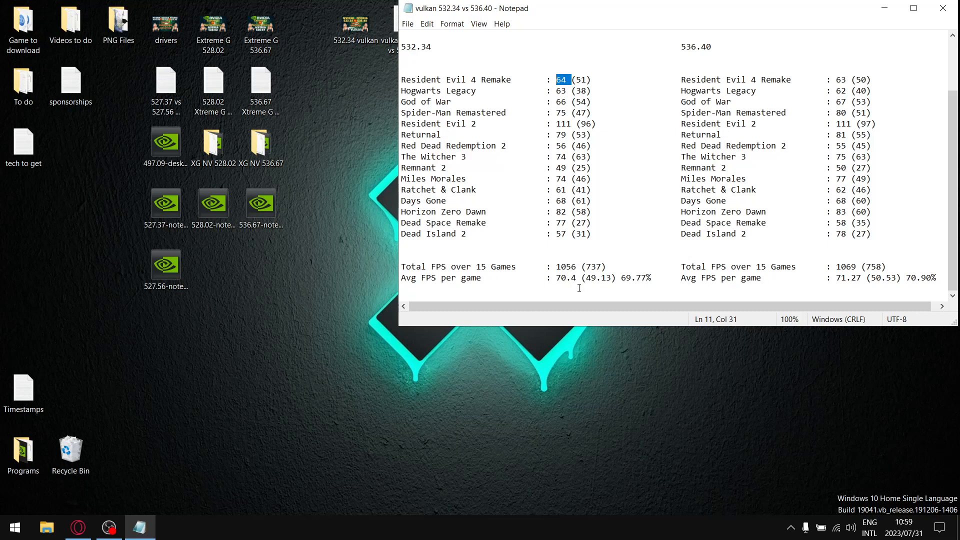
{"action": "mouse_move", "coordinate": [474, 282]}
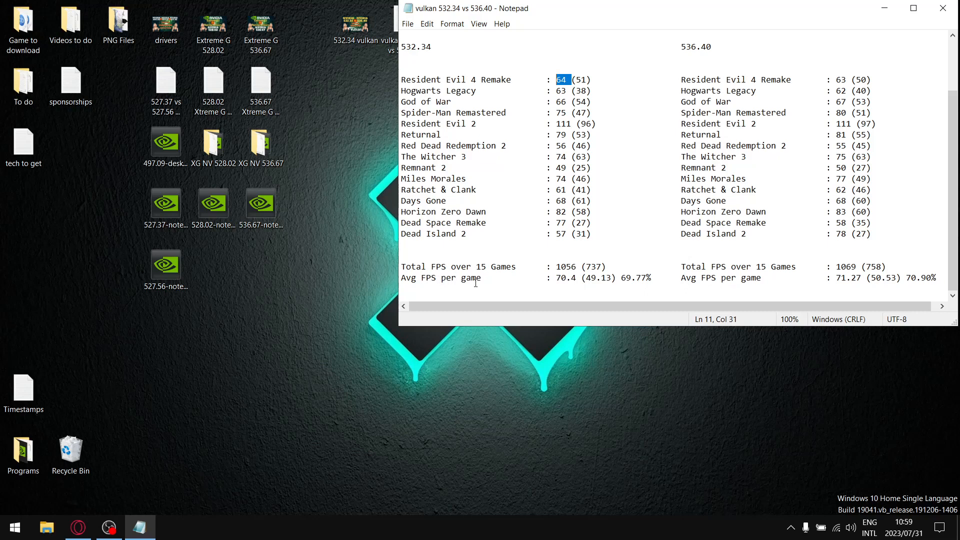
{"action": "mouse_move", "coordinate": [561, 281]}
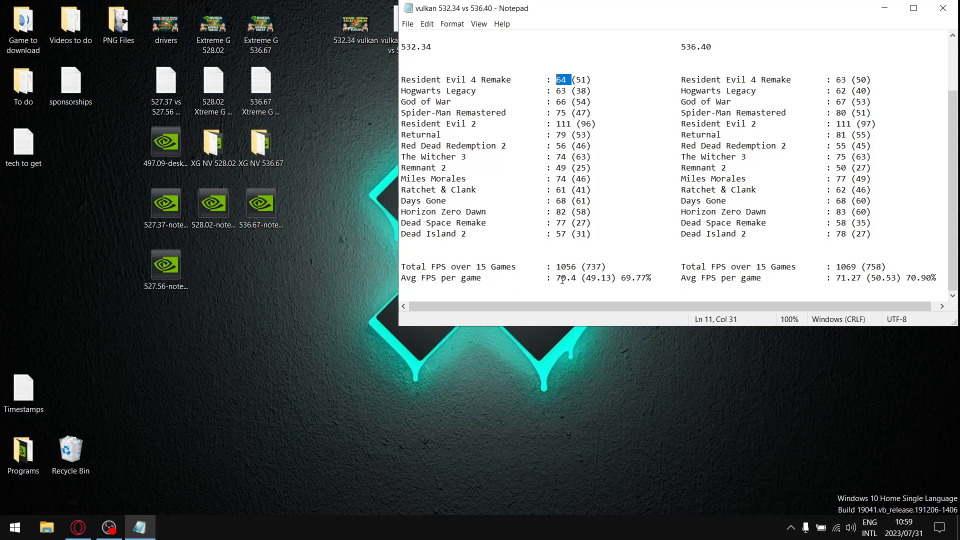
{"action": "double_click", "coordinate": [565, 277]}
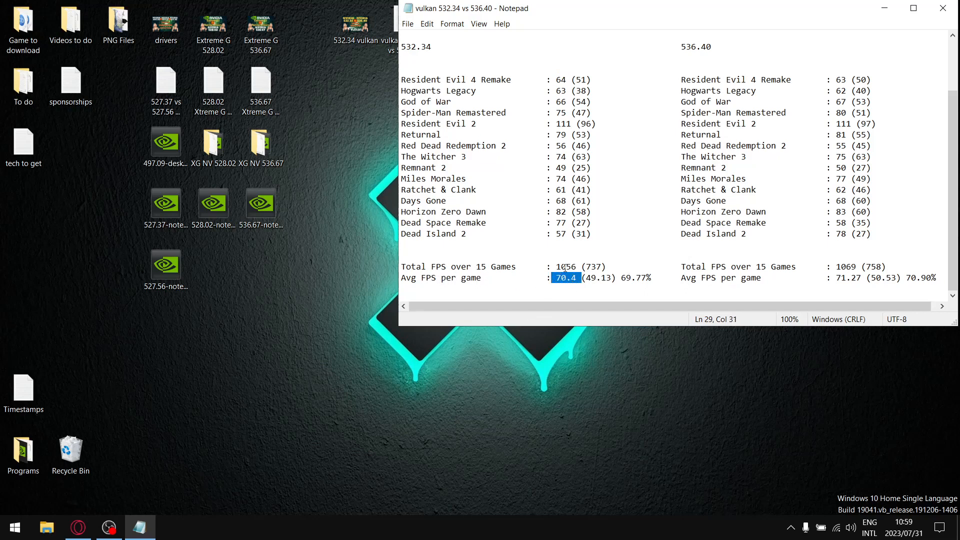
{"action": "left_click", "coordinate": [589, 79]}
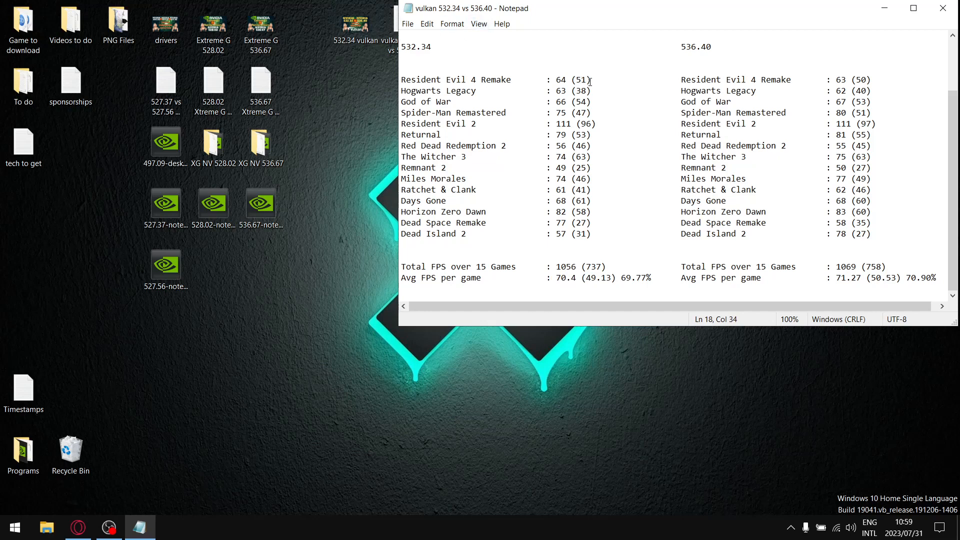
{"action": "double_click", "coordinate": [582, 79]}
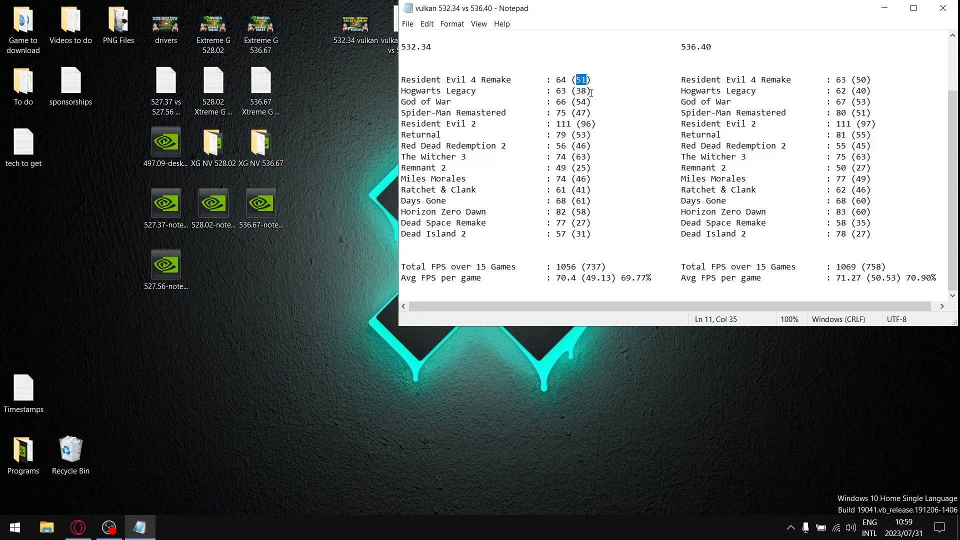
{"action": "mouse_move", "coordinate": [582, 213]}
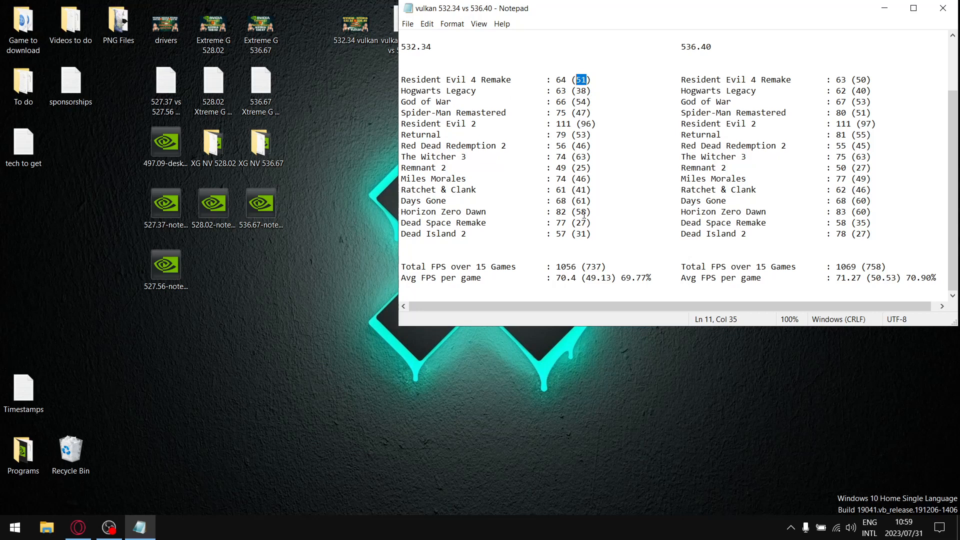
{"action": "mouse_move", "coordinate": [453, 270]}
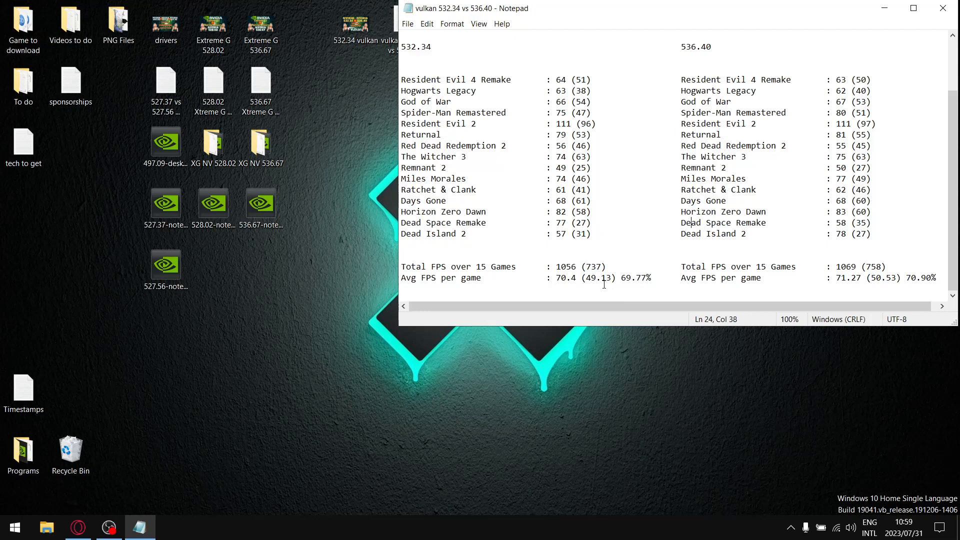
{"action": "double_click", "coordinate": [599, 278]}
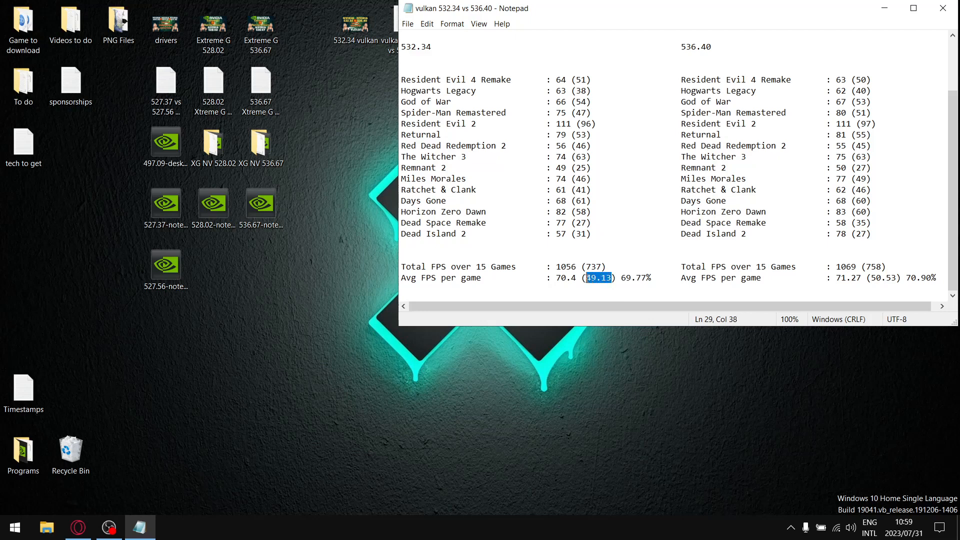
{"action": "mouse_move", "coordinate": [604, 290]}
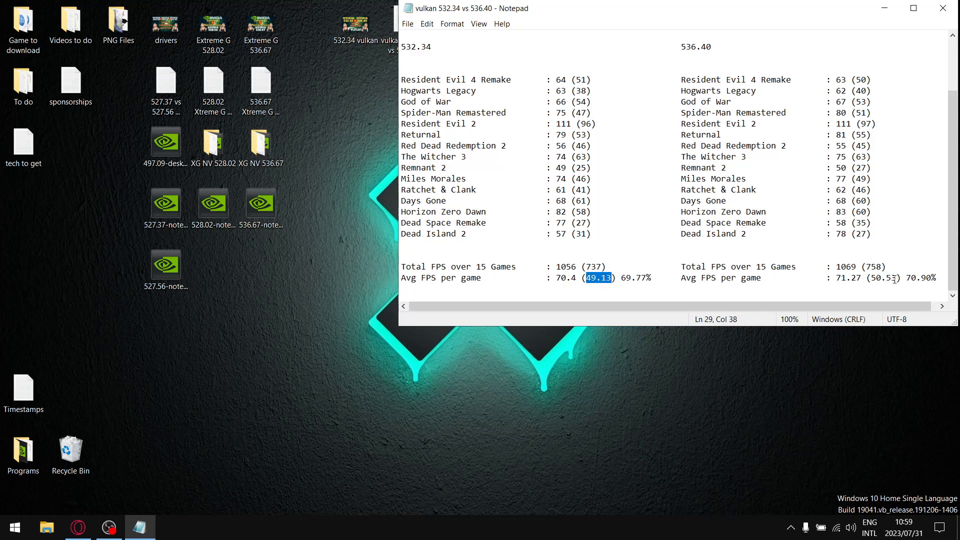
{"action": "double_click", "coordinate": [882, 277]}
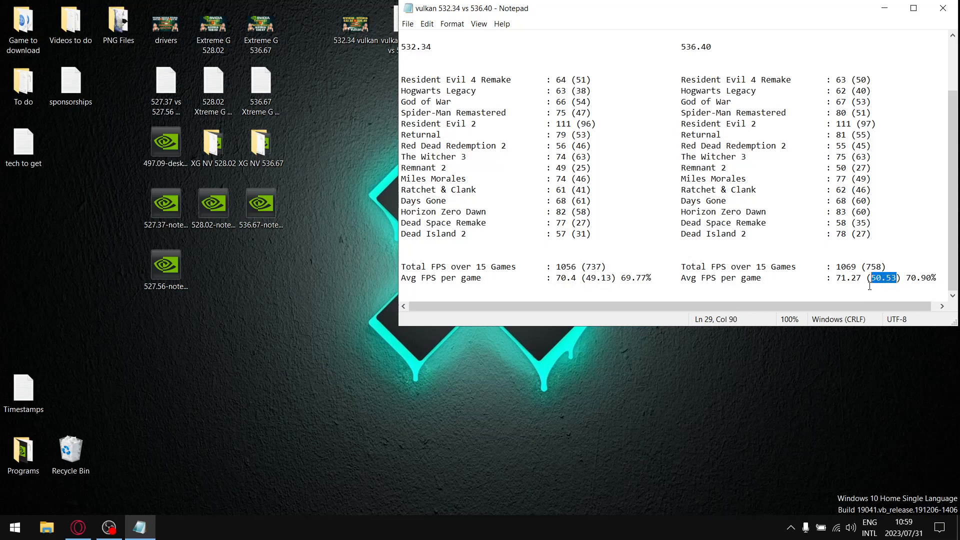
{"action": "mouse_move", "coordinate": [637, 282]}
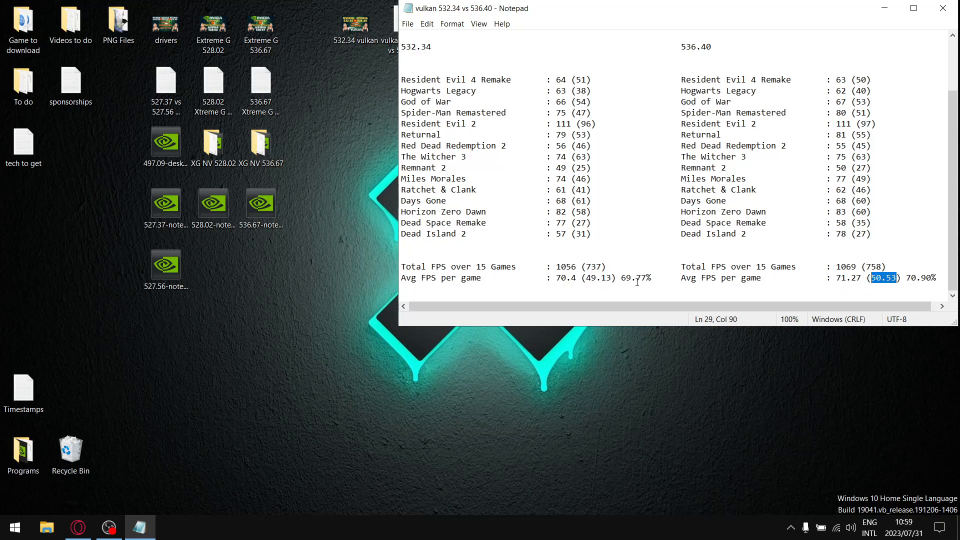
{"action": "double_click", "coordinate": [597, 277]}
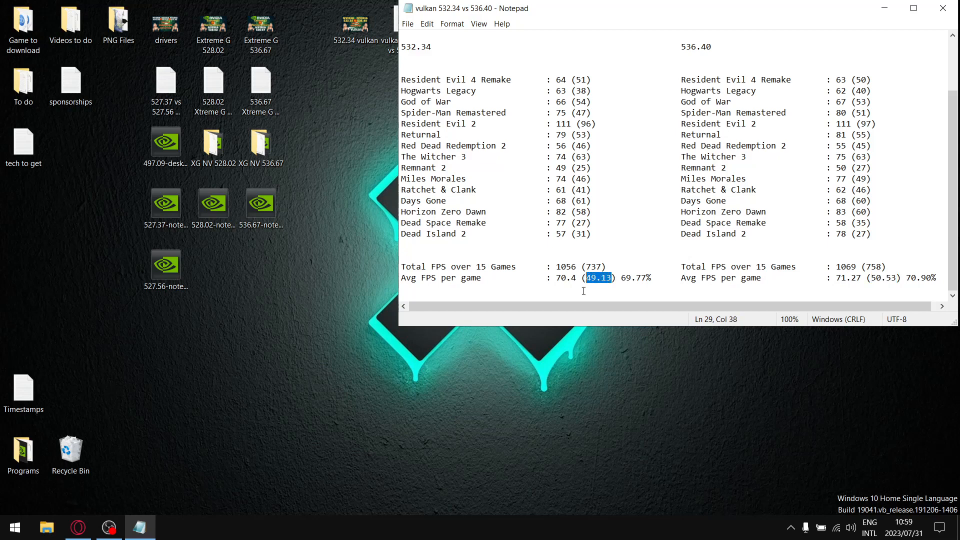
{"action": "left_click", "coordinate": [570, 277]}
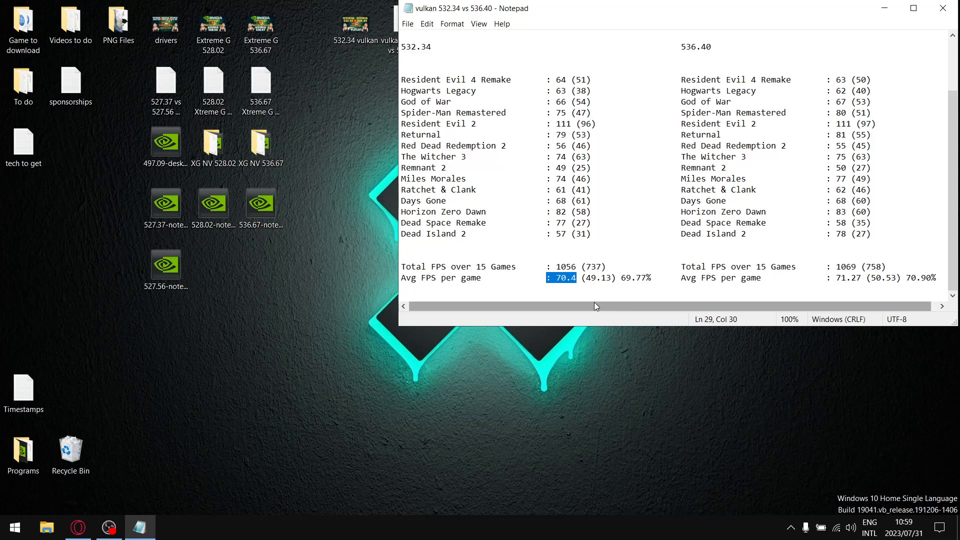
{"action": "mouse_move", "coordinate": [576, 239]}
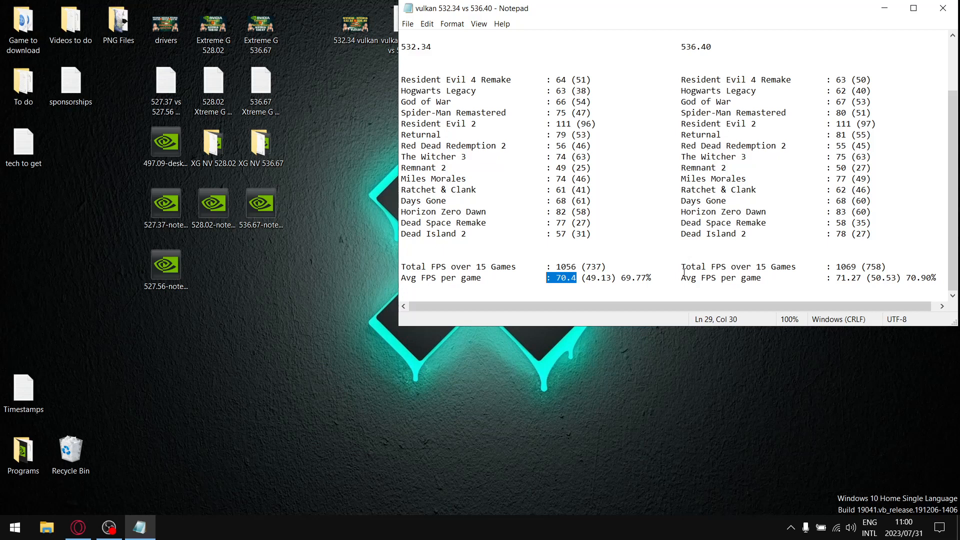
{"action": "mouse_move", "coordinate": [634, 220]}
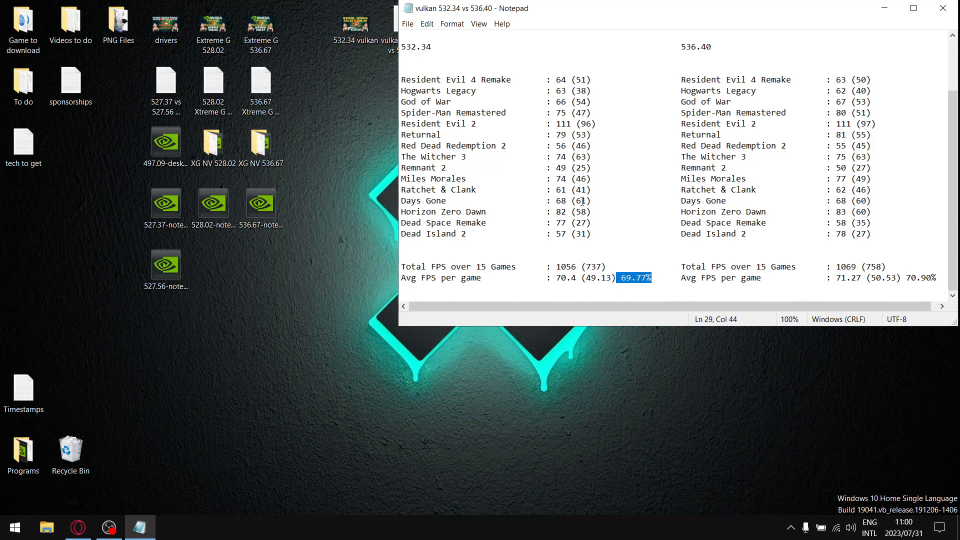
{"action": "mouse_move", "coordinate": [721, 56]}
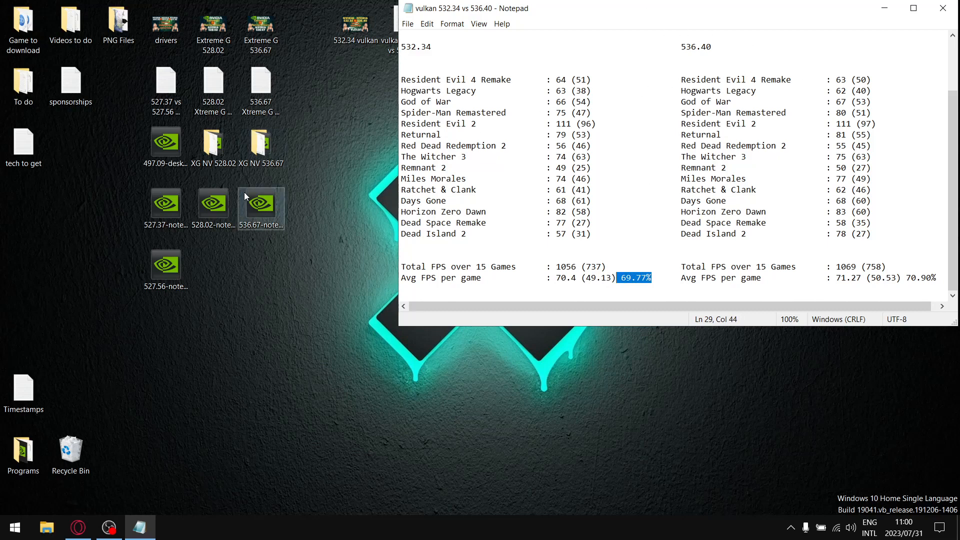
{"action": "mouse_move", "coordinate": [340, 144]}
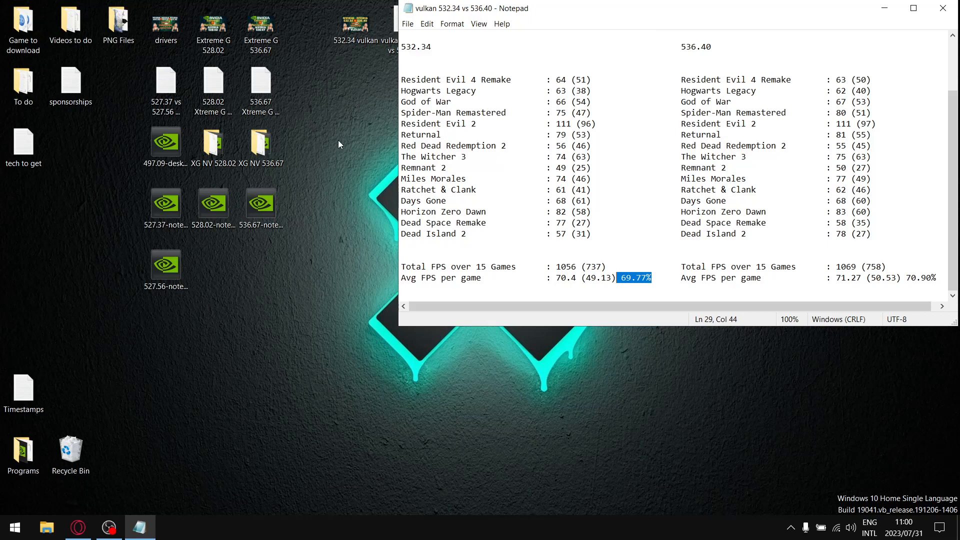
{"action": "mouse_move", "coordinate": [284, 256]}
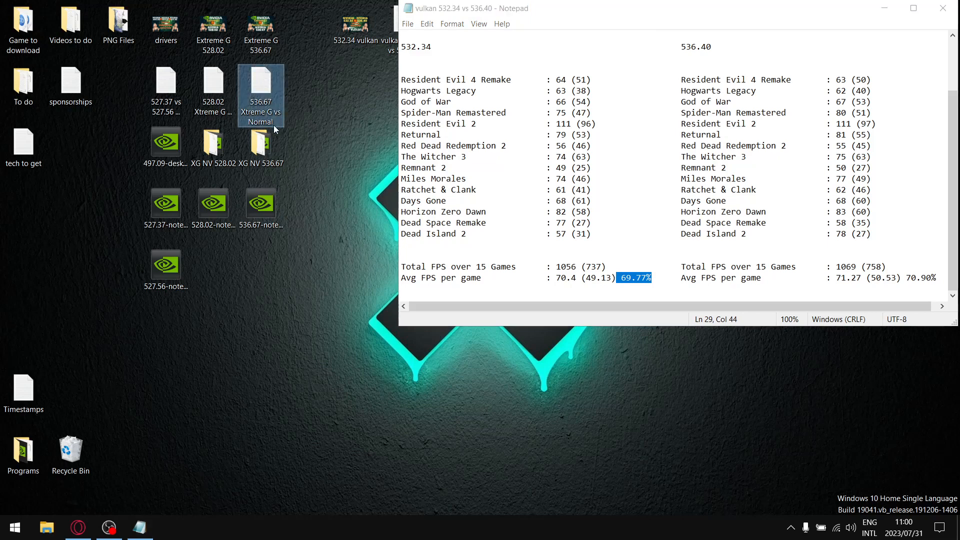
{"action": "mouse_move", "coordinate": [253, 114]}
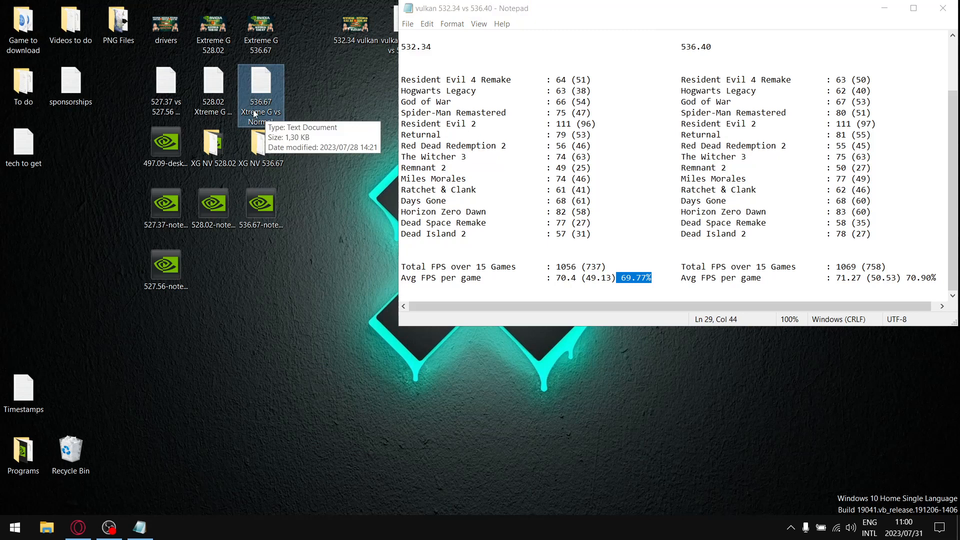
{"action": "mouse_move", "coordinate": [278, 130]}
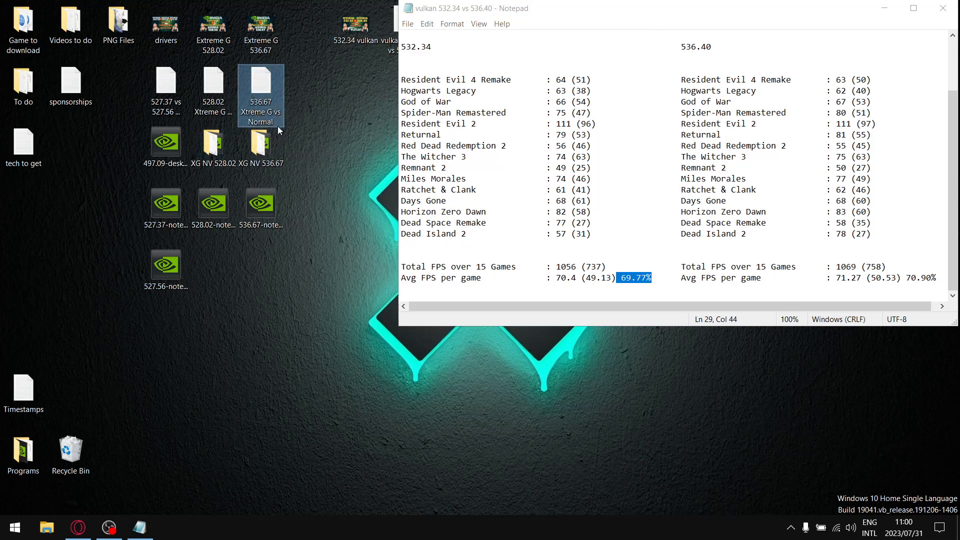
{"action": "mouse_move", "coordinate": [275, 122]}
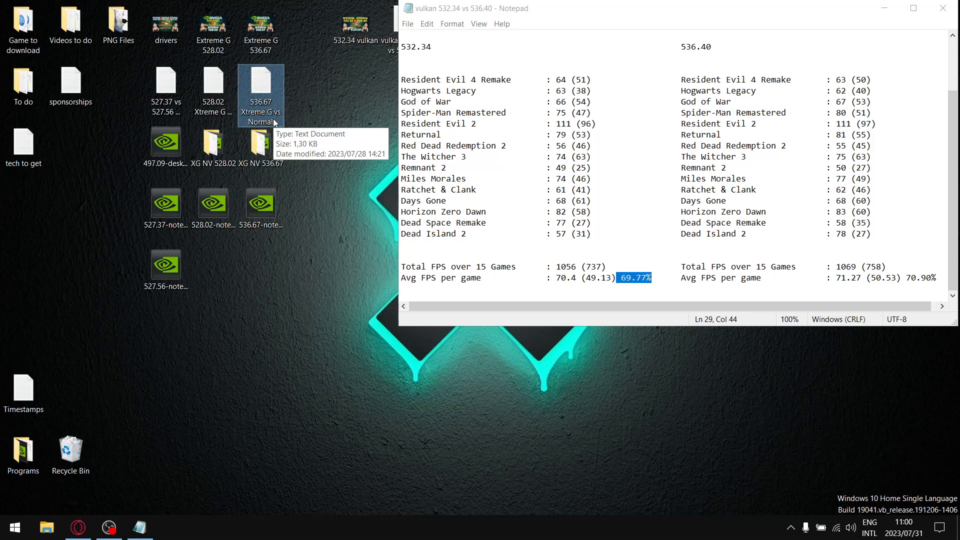
{"action": "mouse_move", "coordinate": [243, 96]}
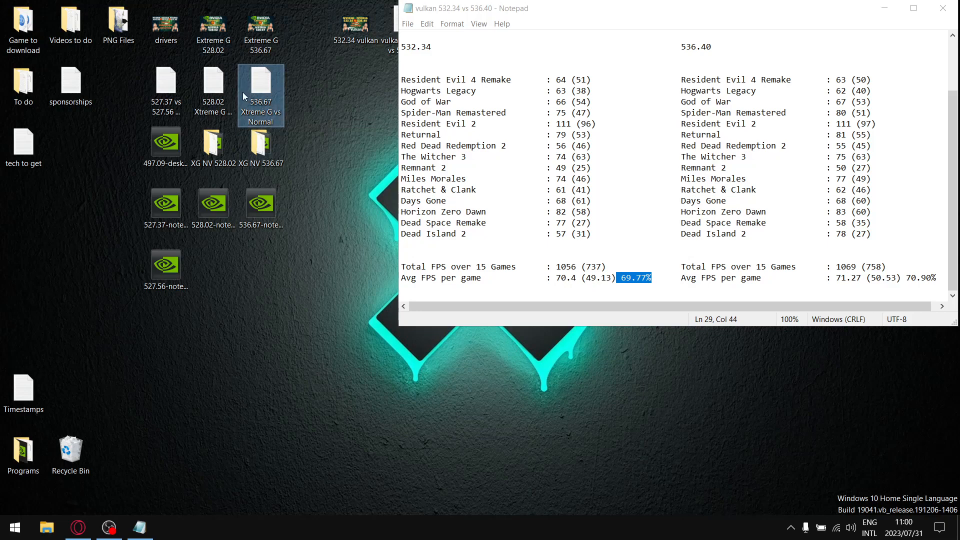